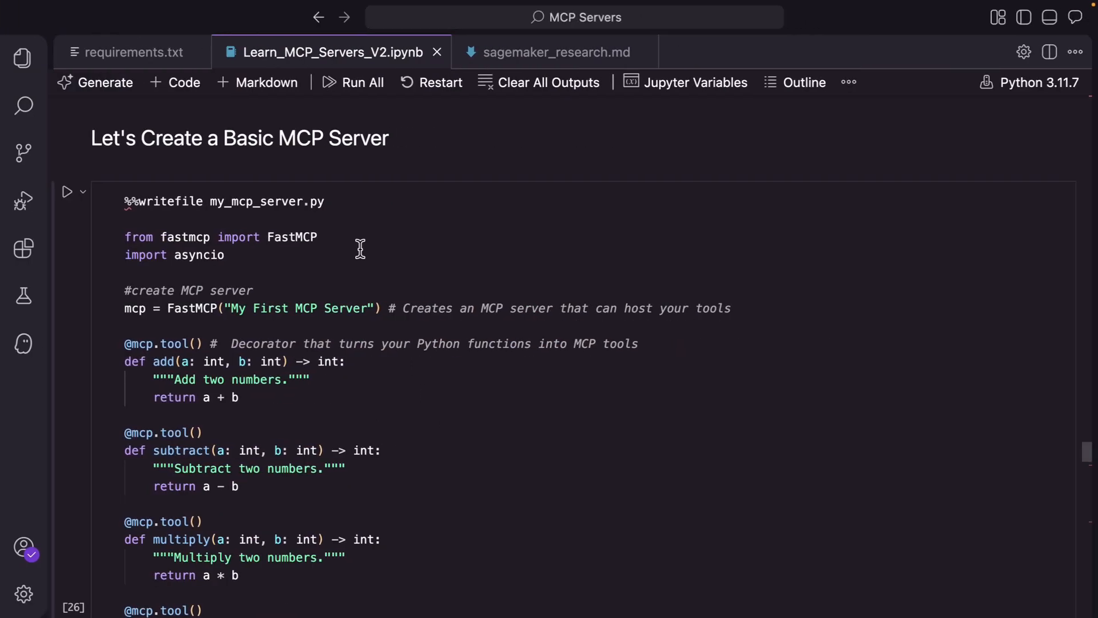
mouse_move(211, 317)
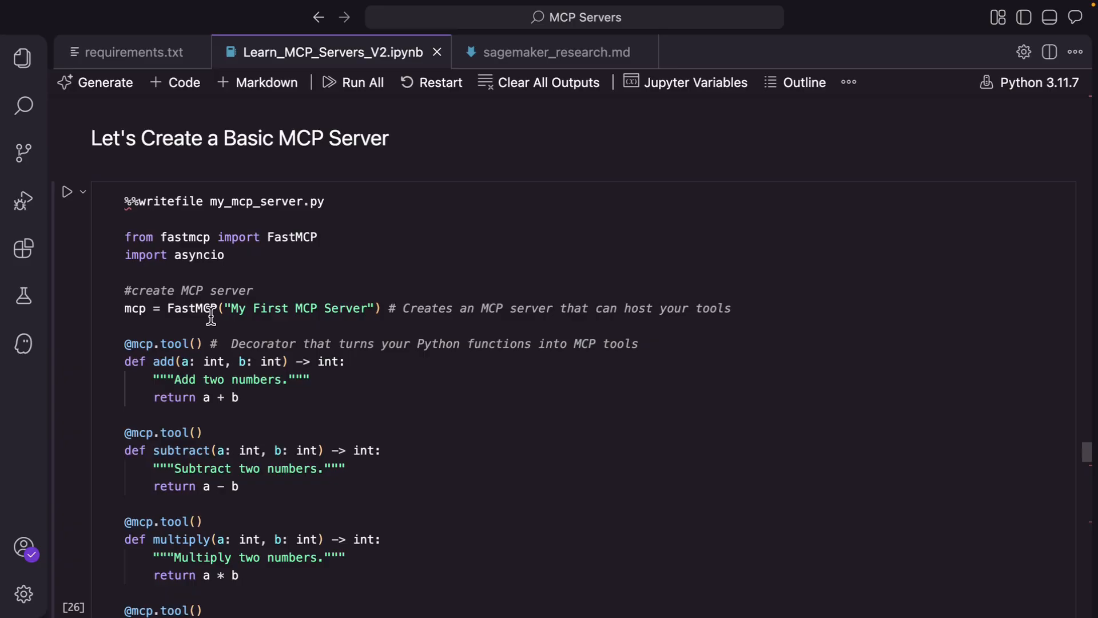
mouse_move(493, 264)
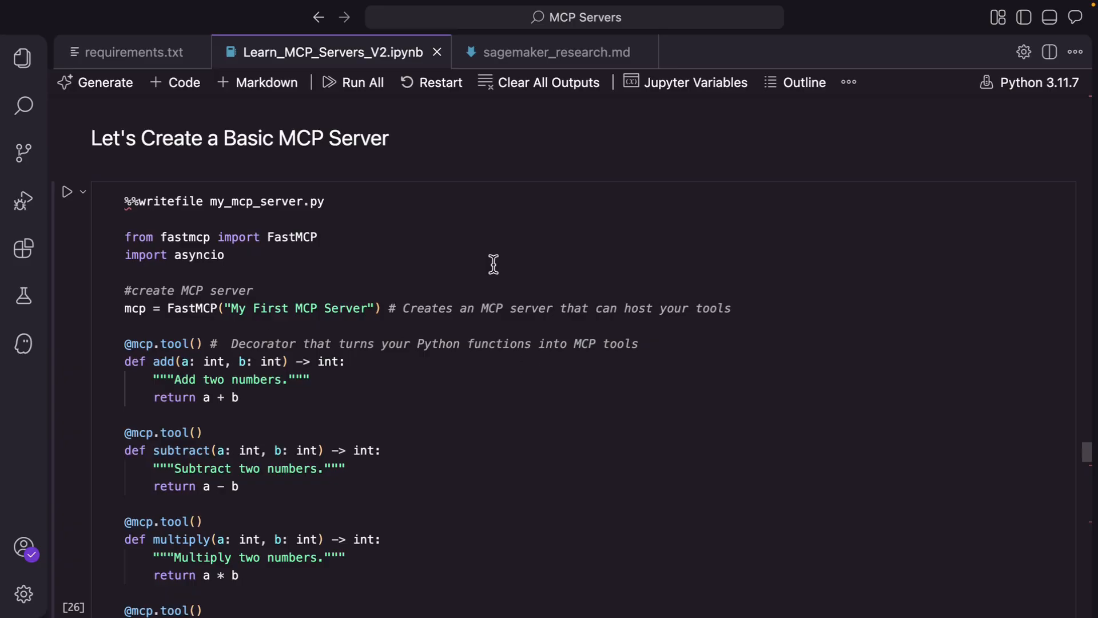
mouse_move(343, 359)
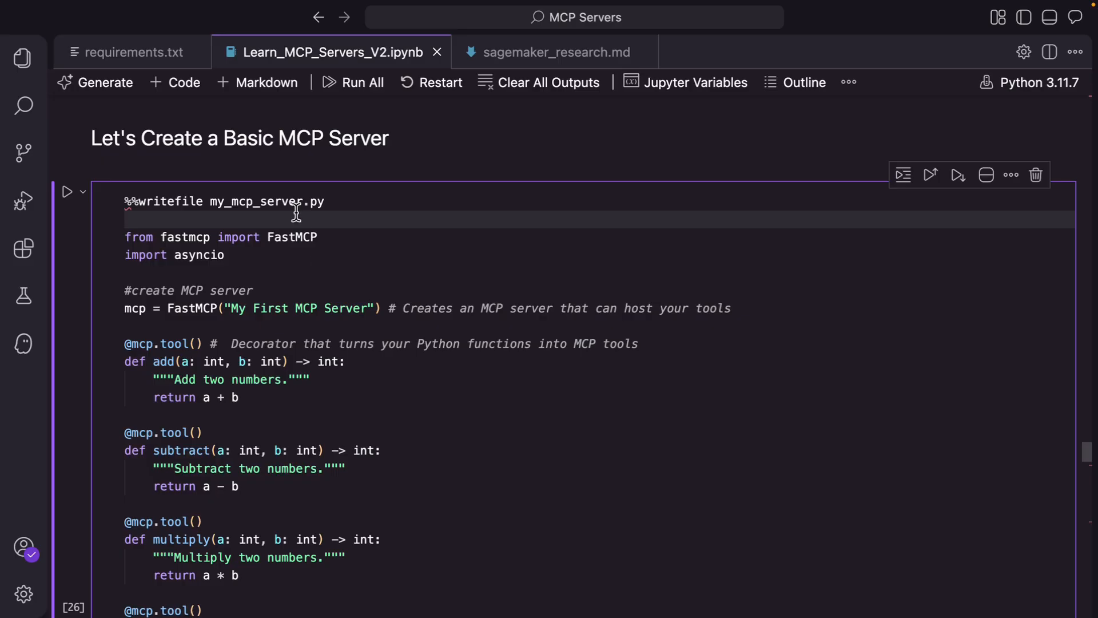
mouse_move(300, 237)
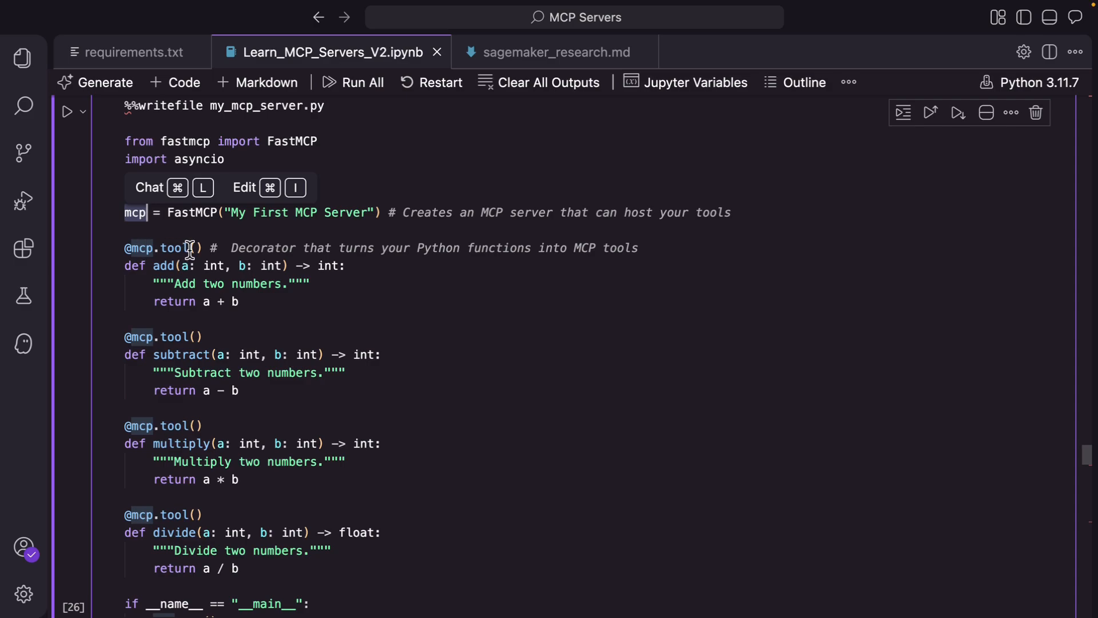
mouse_move(189, 282)
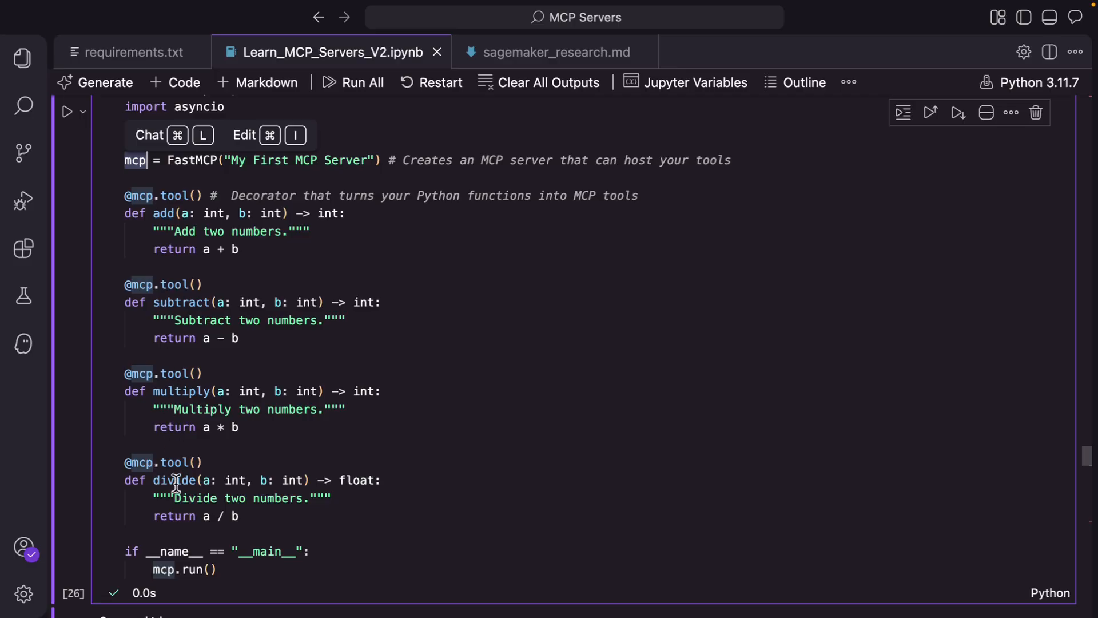
Scroll through the my_mcp_server.py cell to its divide tool and 'Overwriting my_mcp_server.py' output
scroll("down", 3)
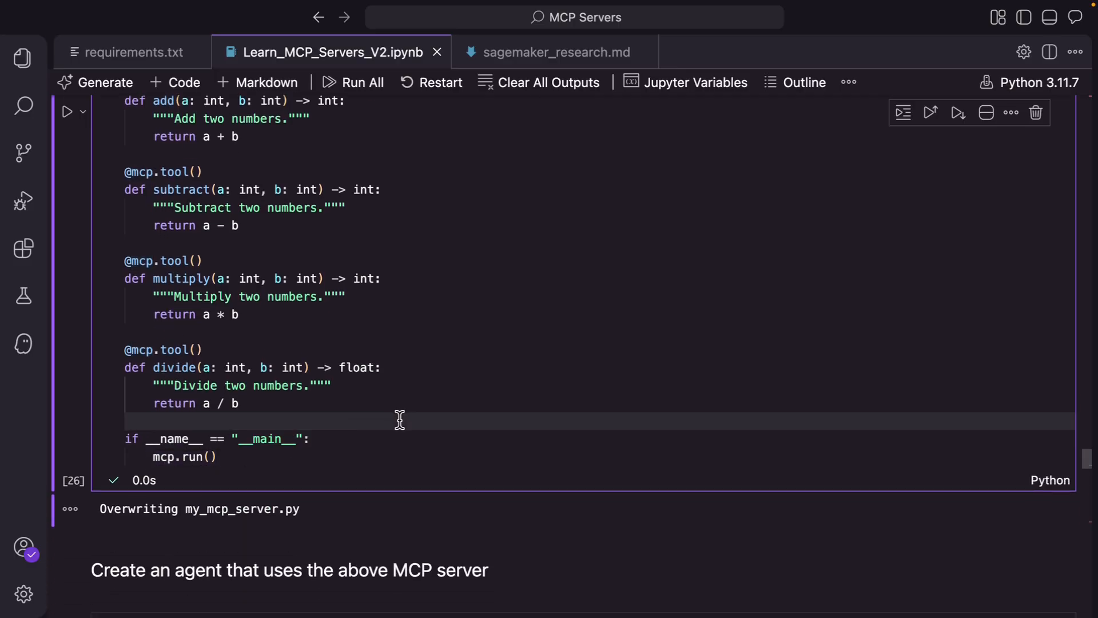
Review the agent cell, highlighting create_mcp_client and custom_mcp_tools before the (10*5-7+20)/9 query
scroll("down", 3)
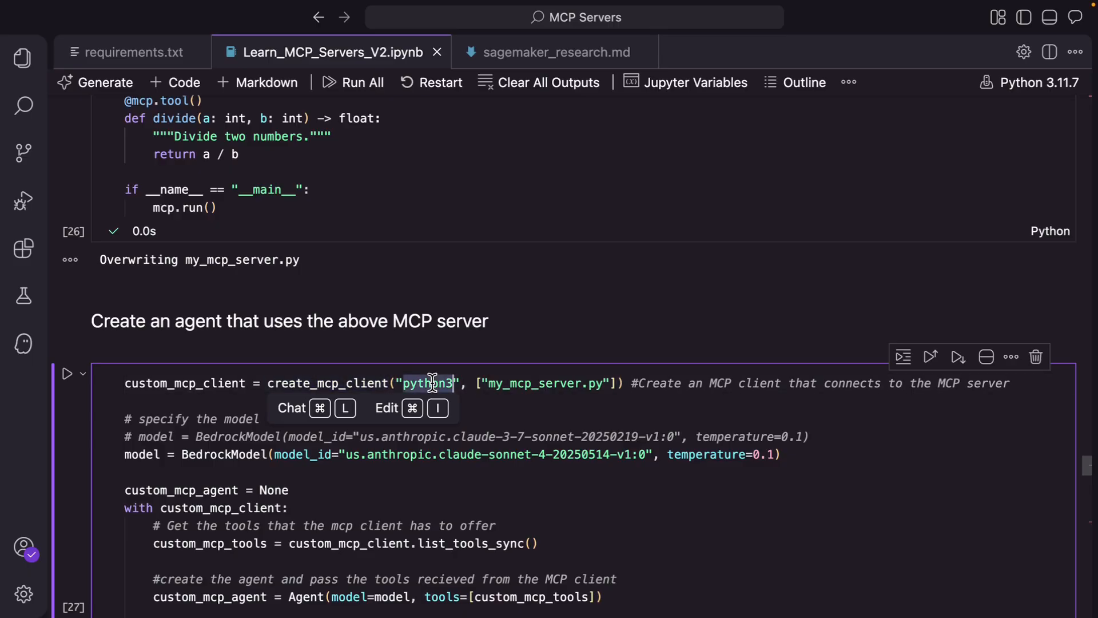
mouse_move(510, 383)
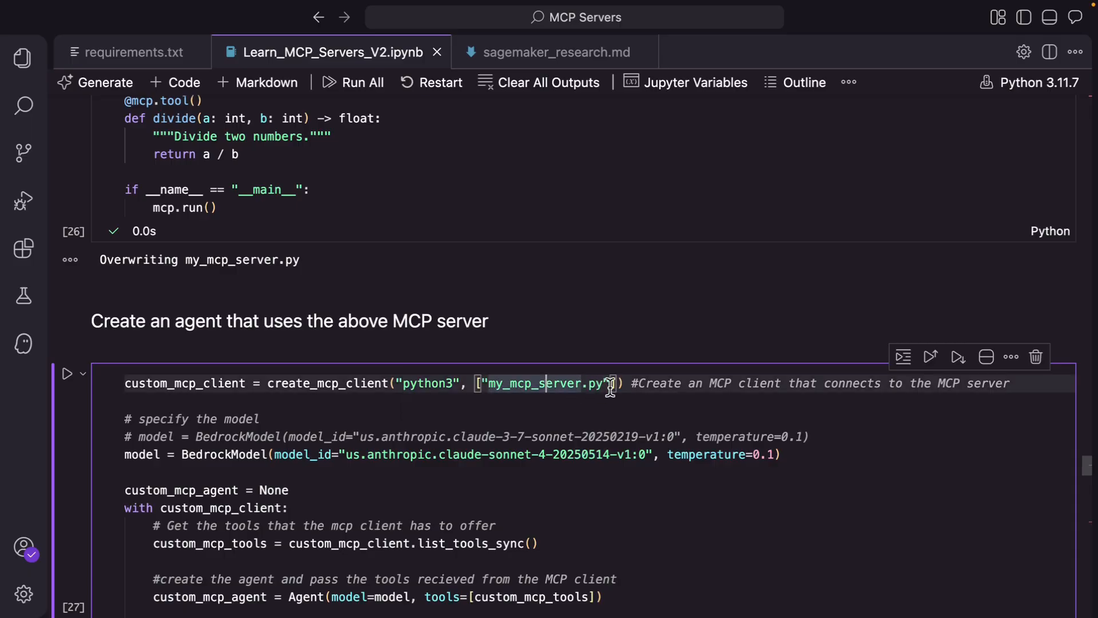
mouse_move(316, 383)
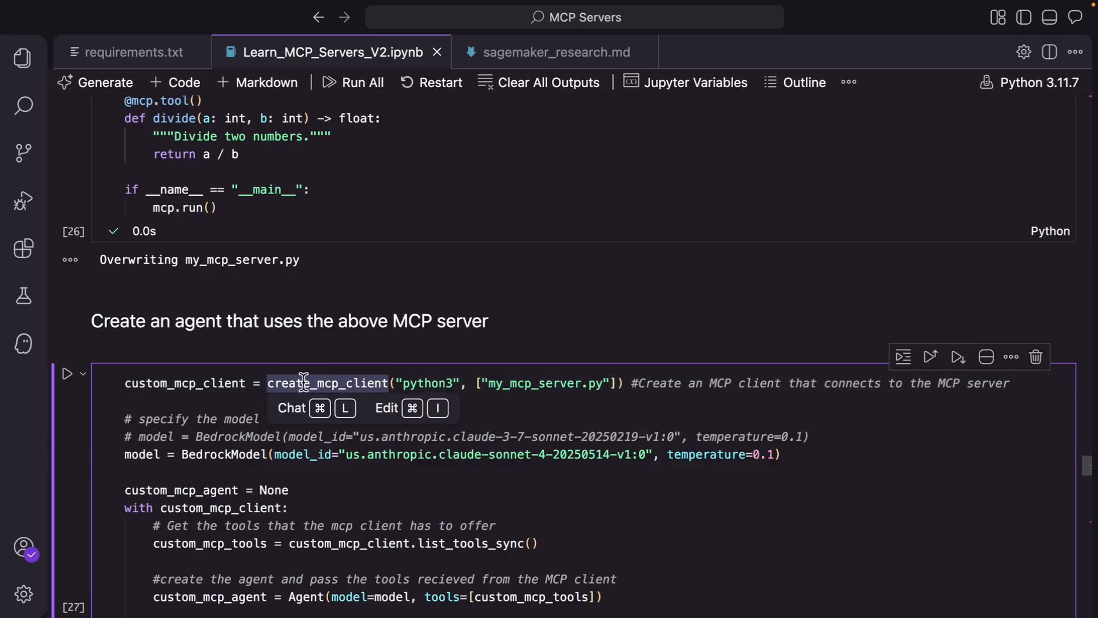
double_click(186, 384)
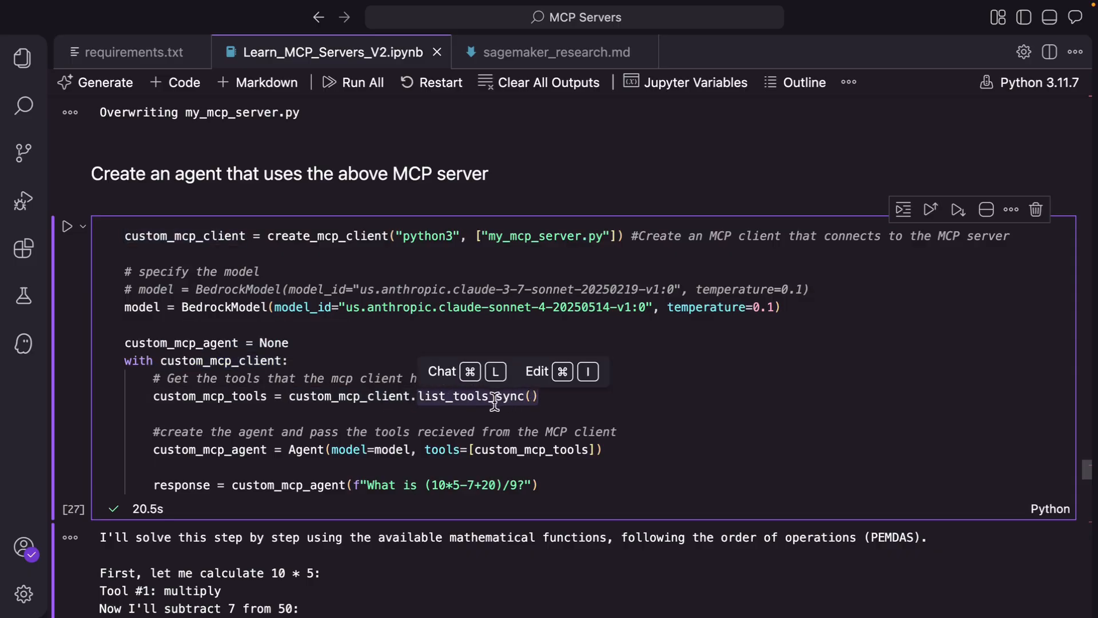
double_click(209, 395)
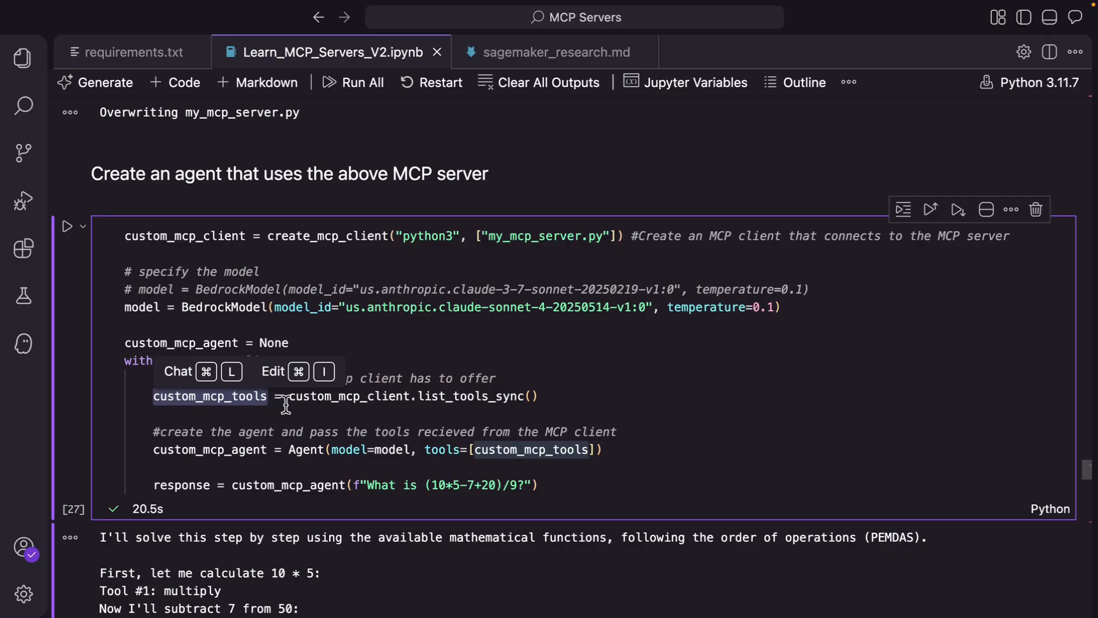
mouse_move(545, 453)
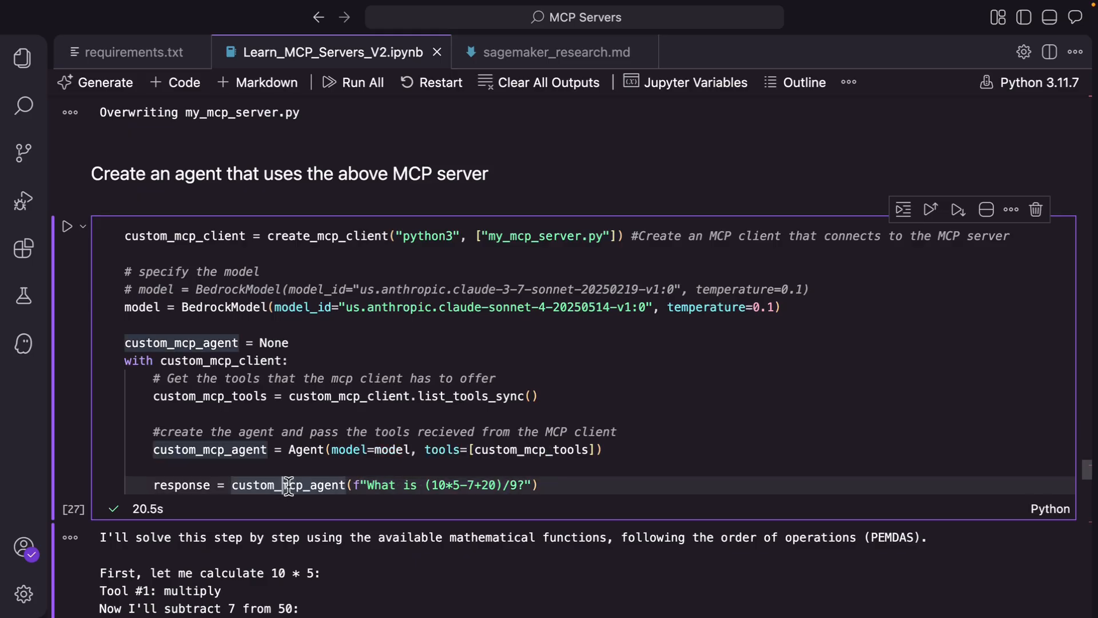
mouse_move(247, 469)
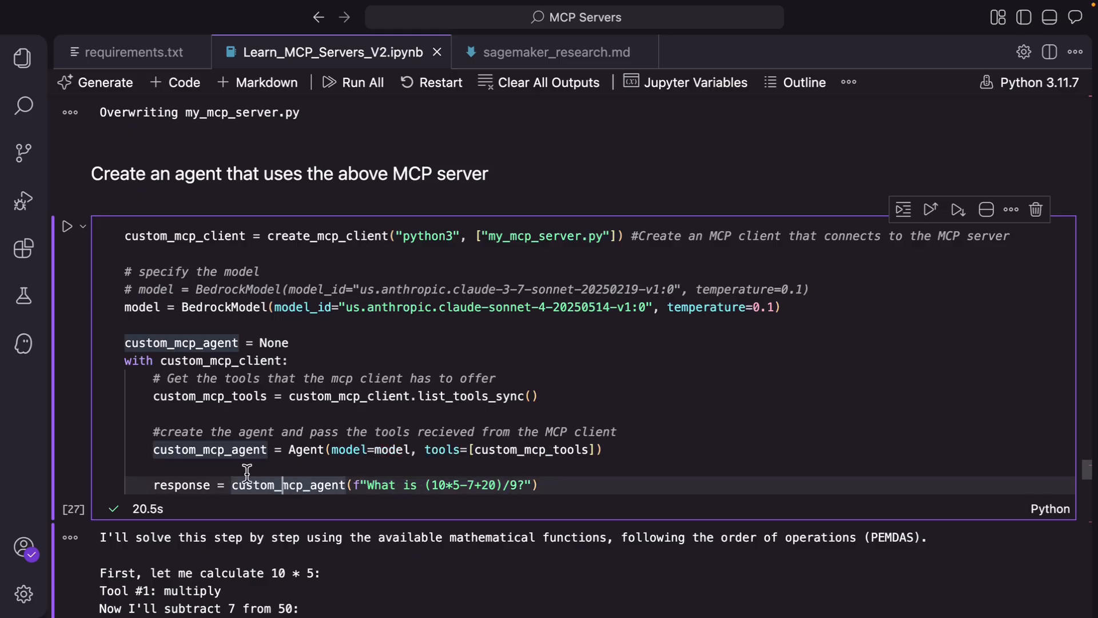
mouse_move(221, 235)
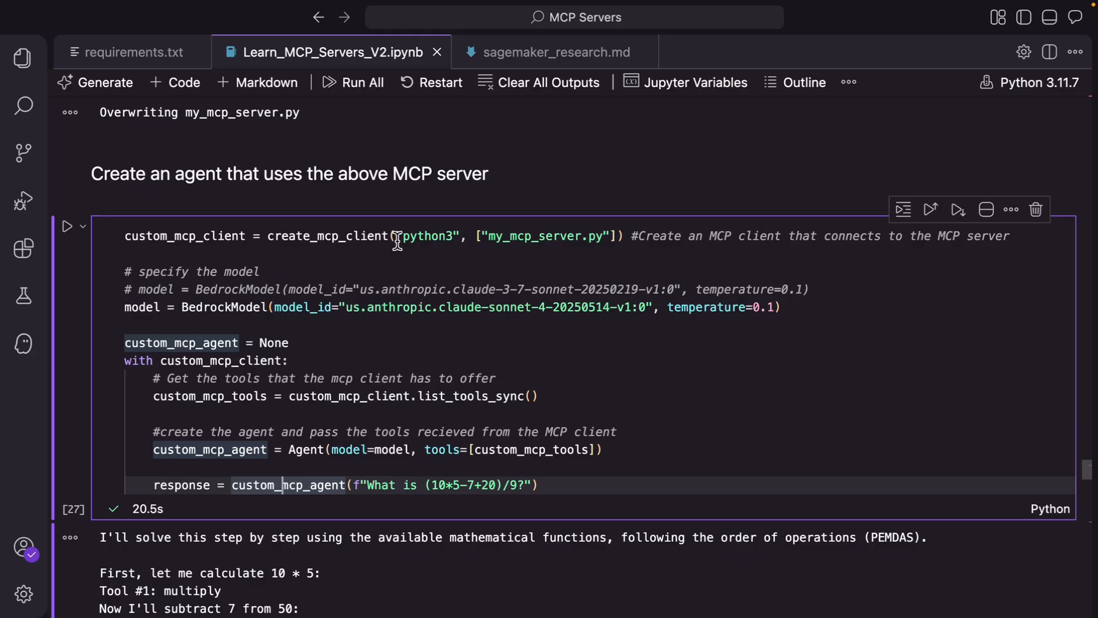
scroll("down", 3)
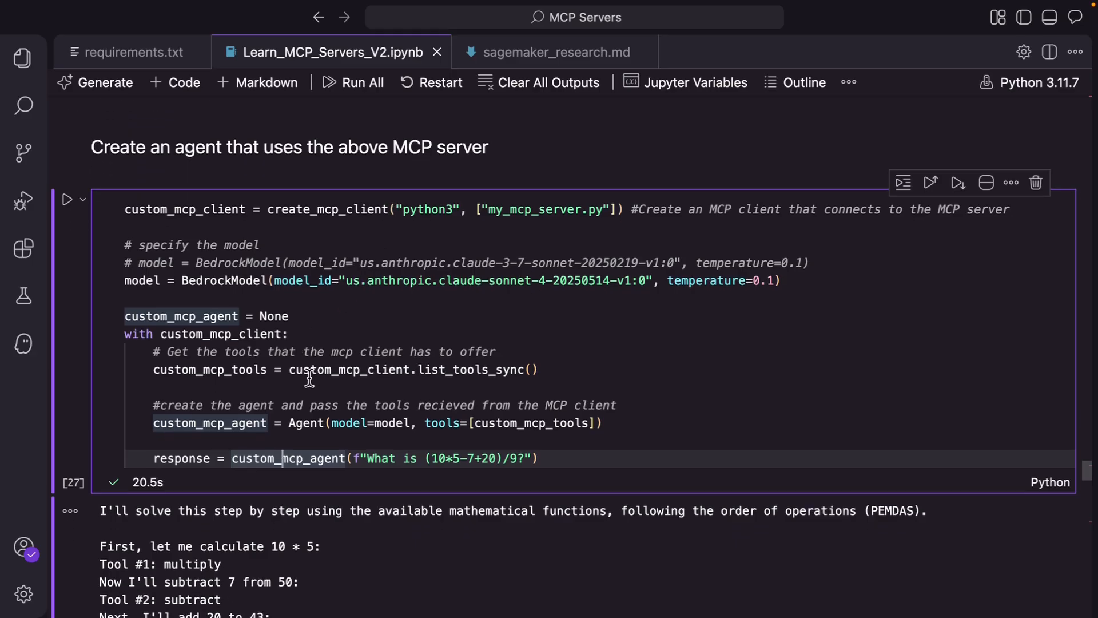
Scroll to cell [27]'s output showing Tool #1–#4 (multiply, subtract, add, divide) and the answer 7
scroll("down", 3)
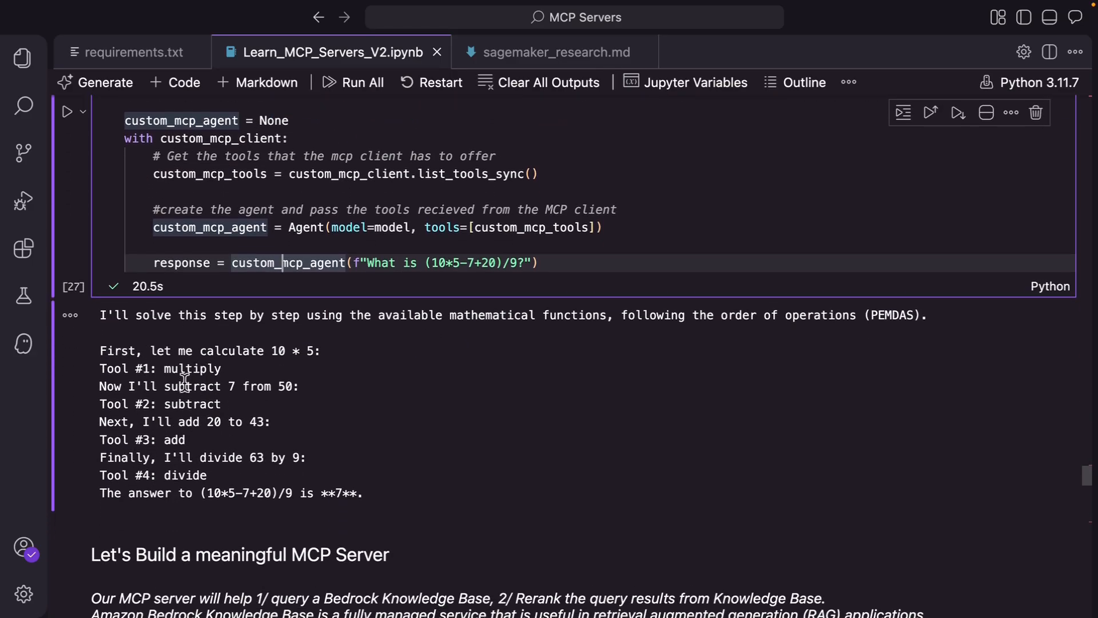
mouse_move(170, 399)
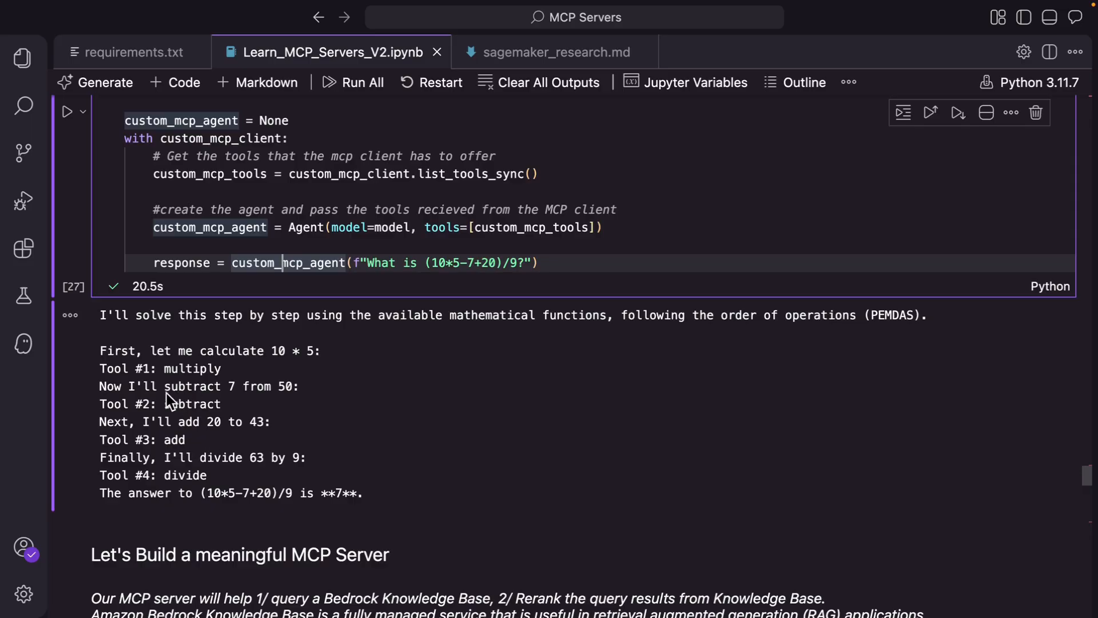
mouse_move(158, 491)
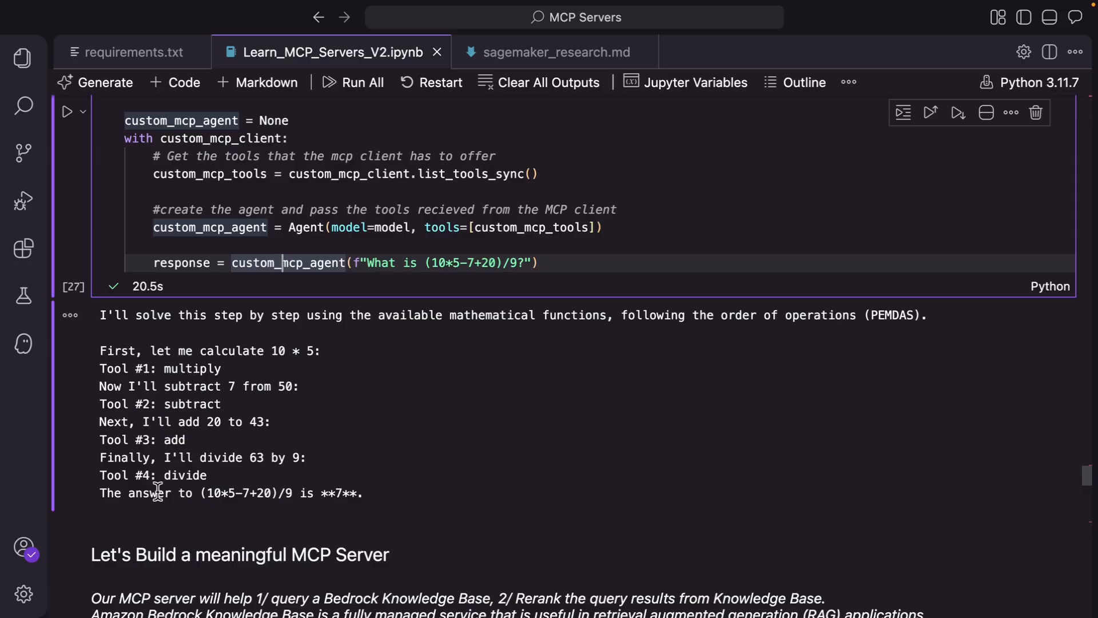
scroll("down", 3)
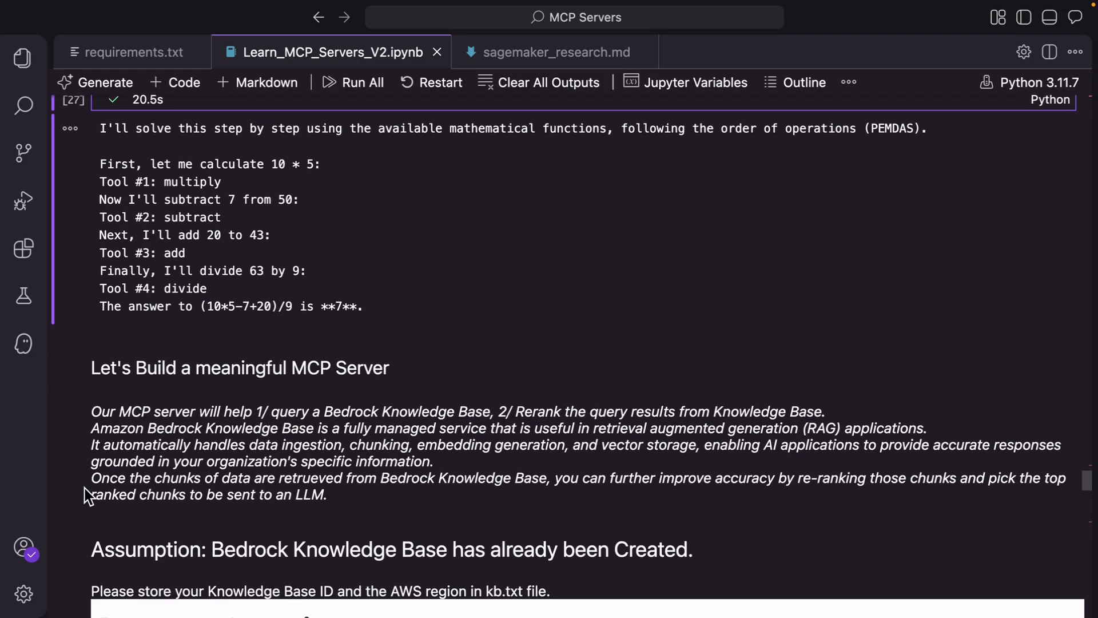
Scroll past the Document Ingestion diagram to the retrieve-and-re-rank section and kb_mcp_server.py cell
scroll("down", 3)
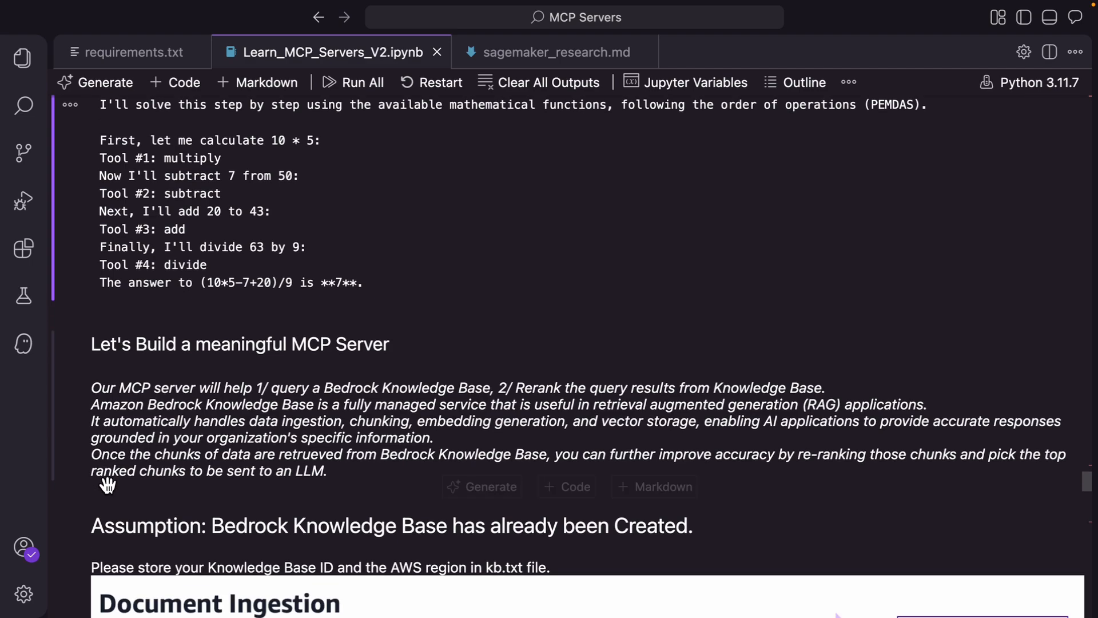
scroll("down", 3)
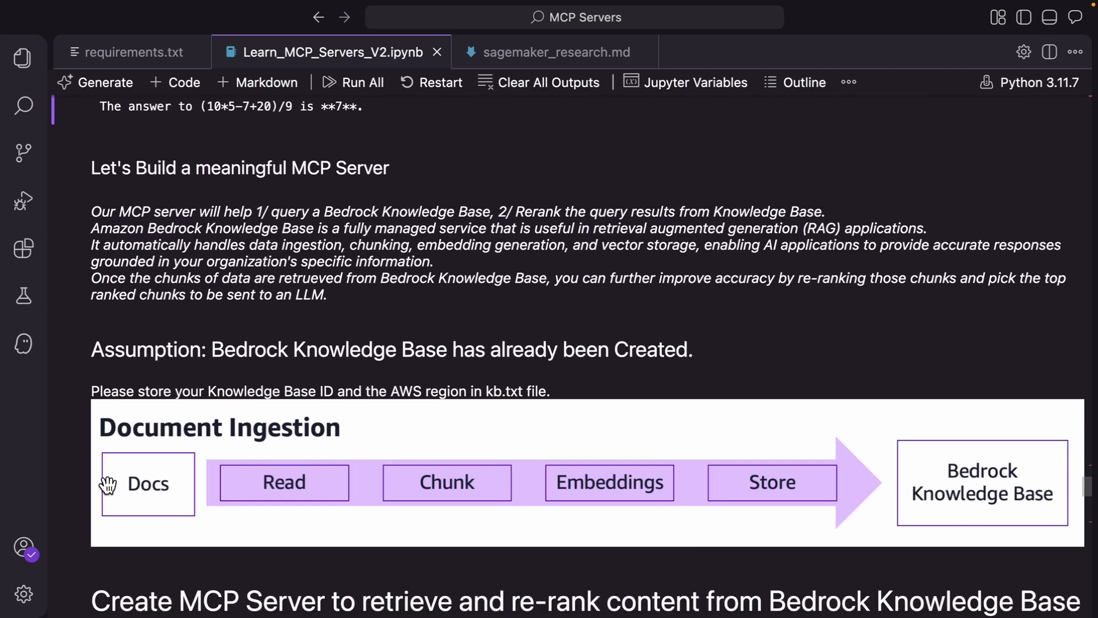
scroll("down", 3)
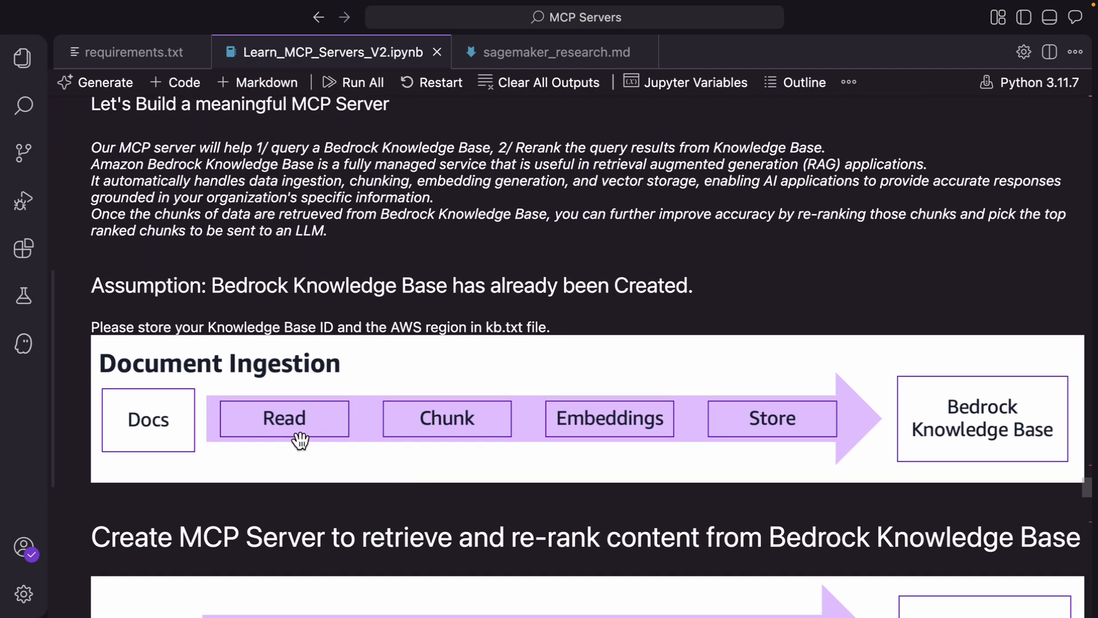
mouse_move(469, 434)
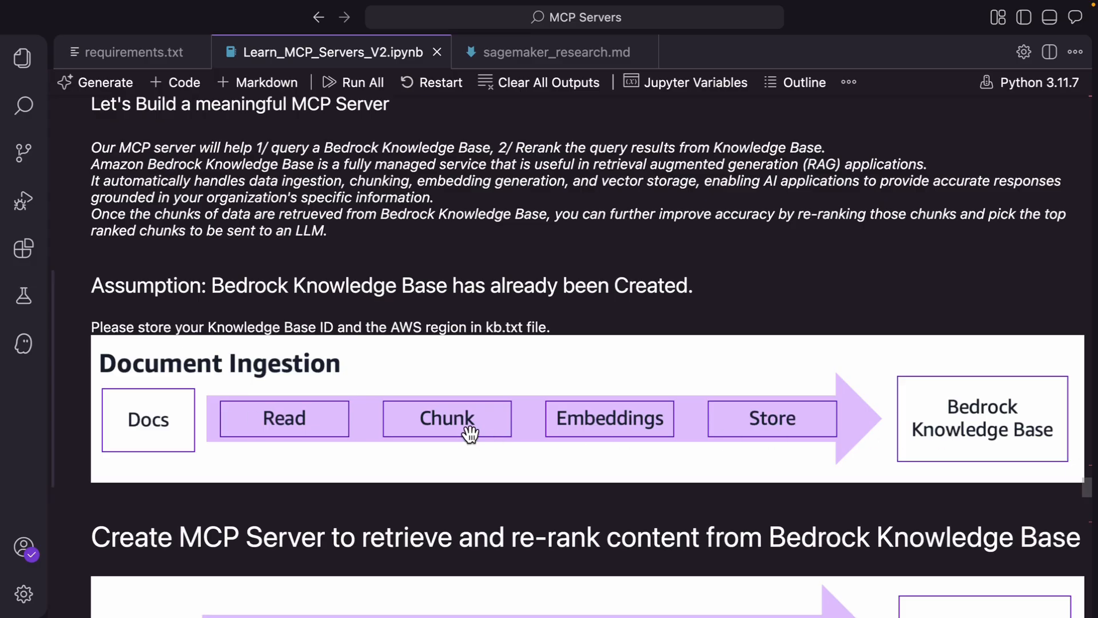
mouse_move(322, 307)
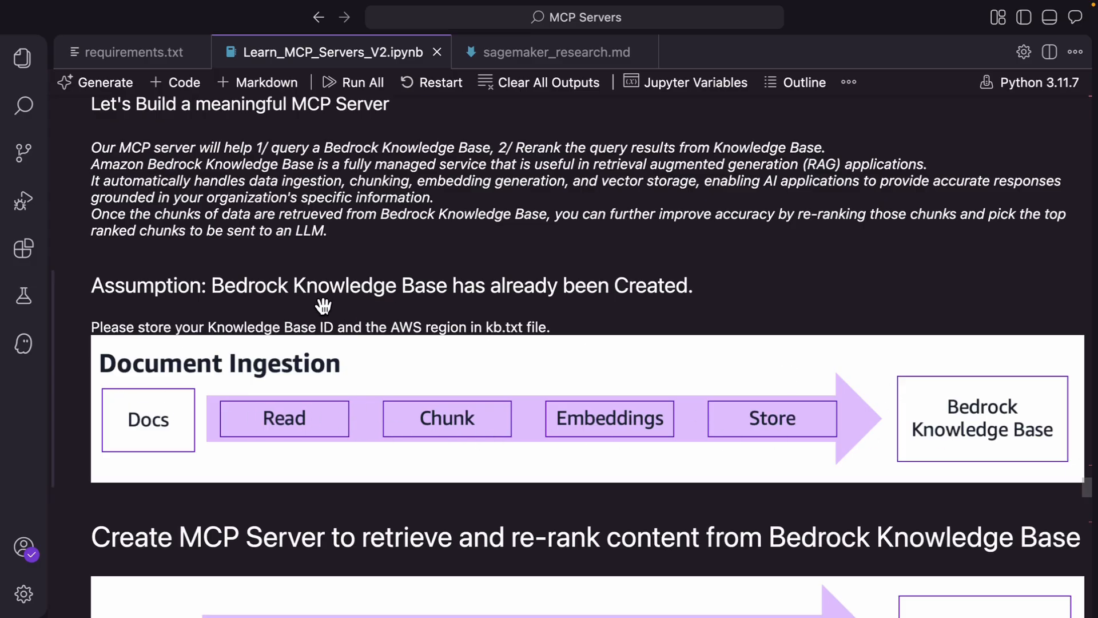
mouse_move(505, 332)
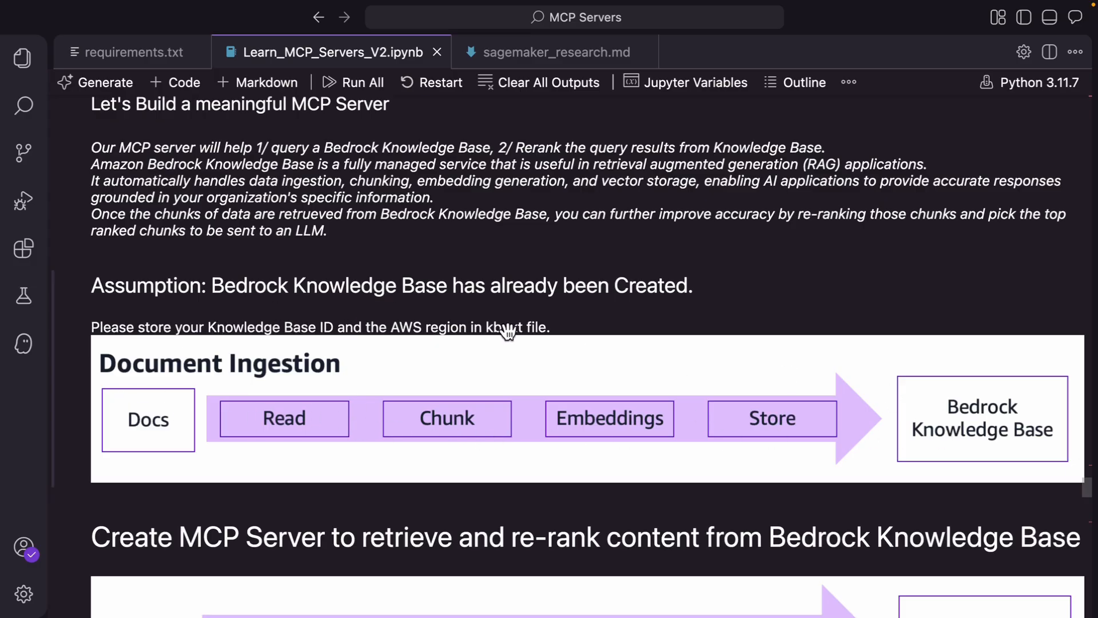
mouse_move(501, 330)
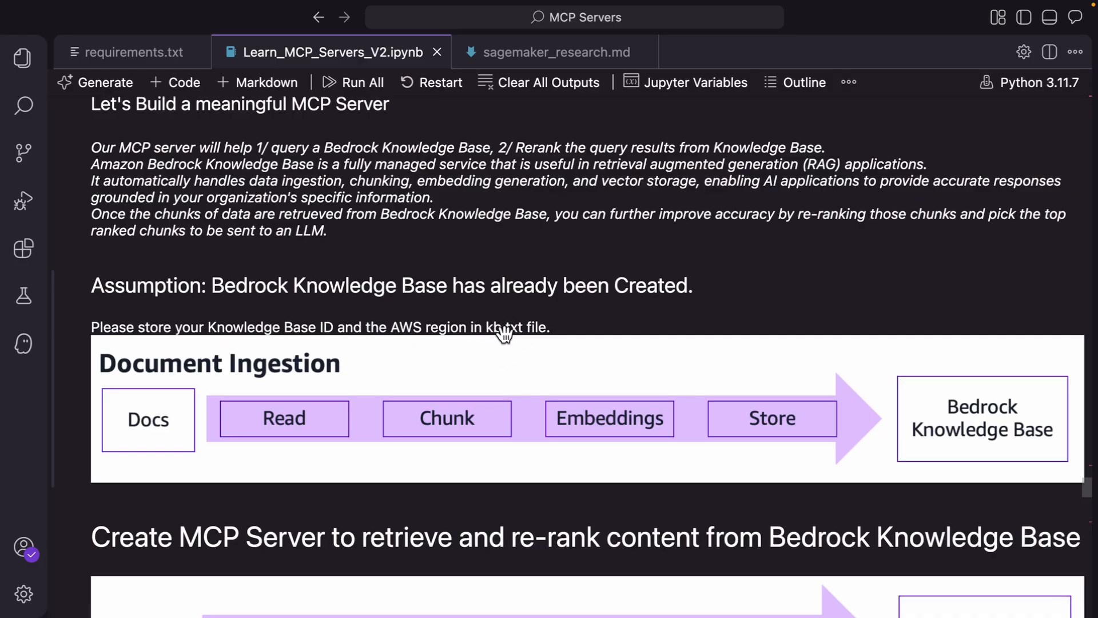
scroll("down", 3)
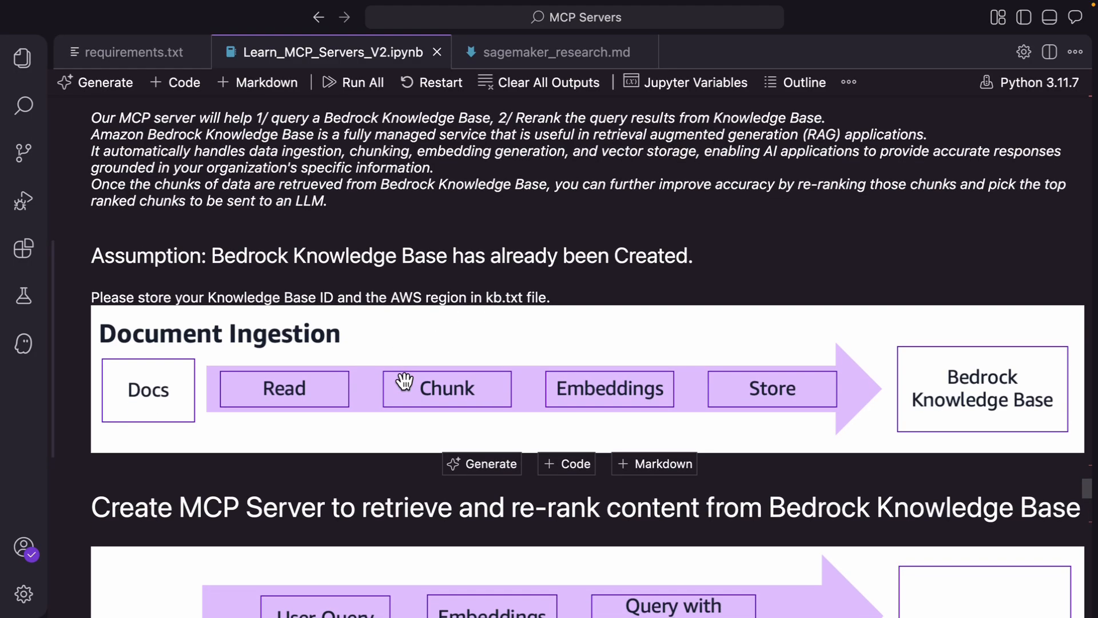
scroll("down", 3)
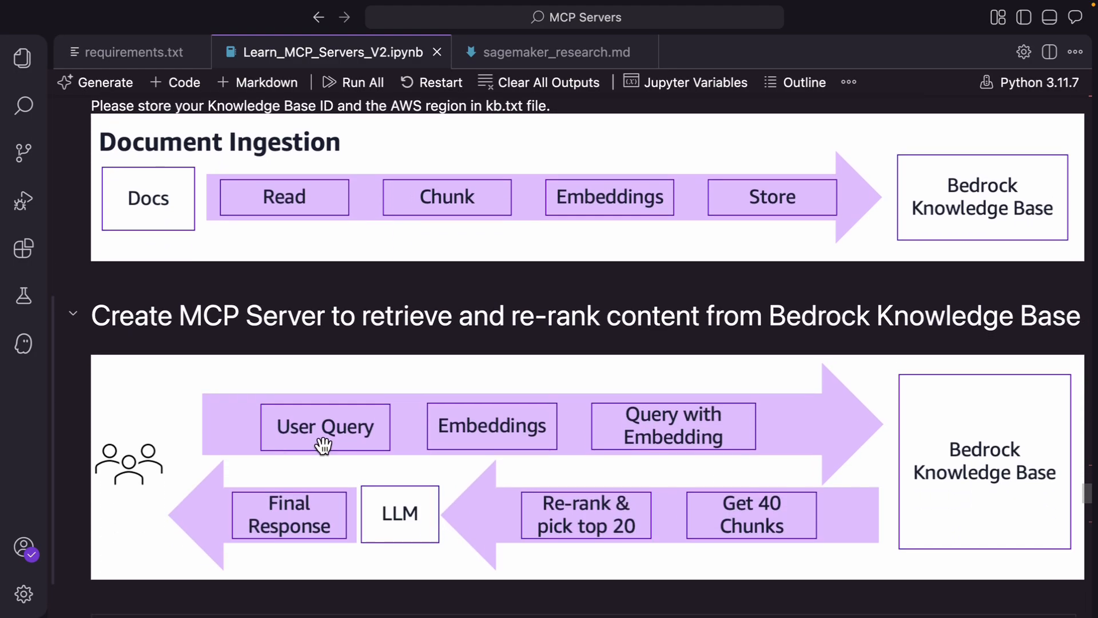
scroll("down", 3)
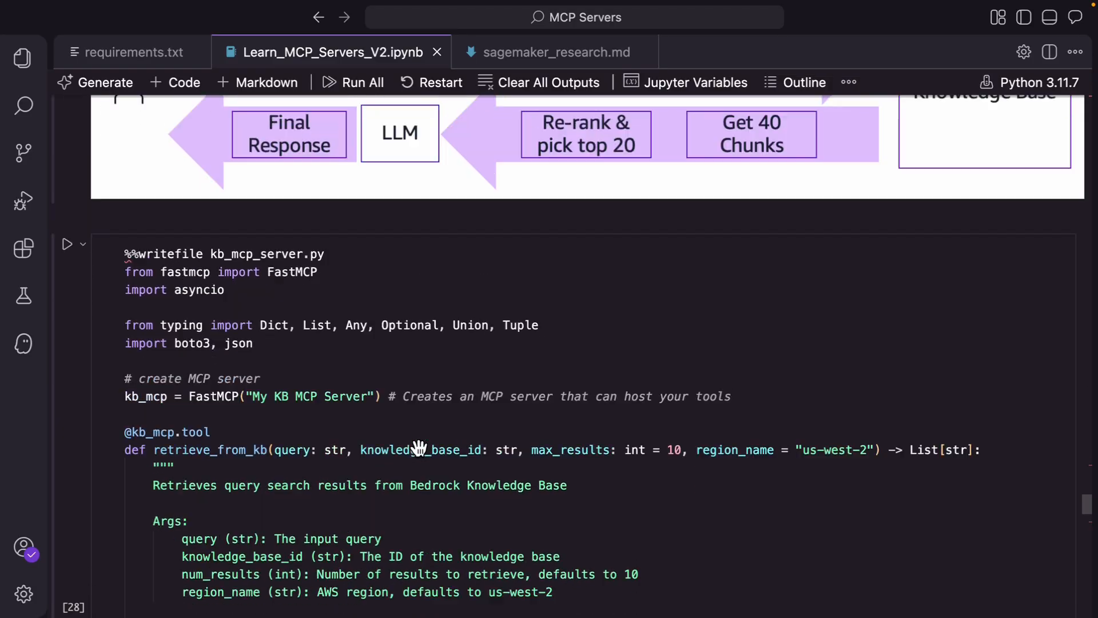
Focus the kb_mcp_server.py cell and scroll through the retrieve_from_kb tool code
scroll("down", 3)
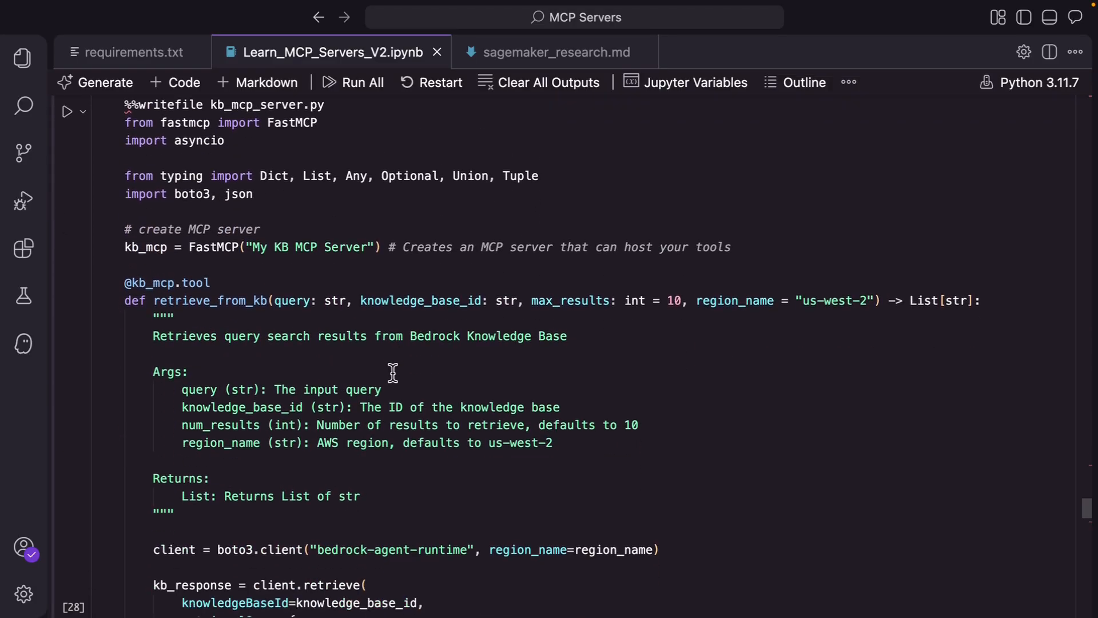
scroll("up", 3)
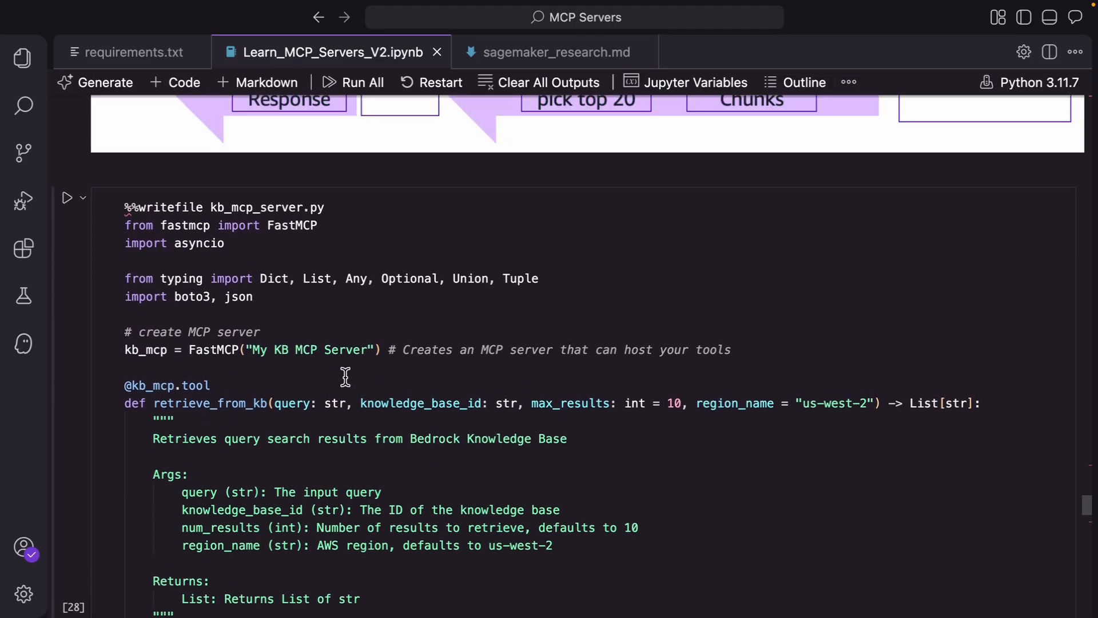
left_click(284, 403)
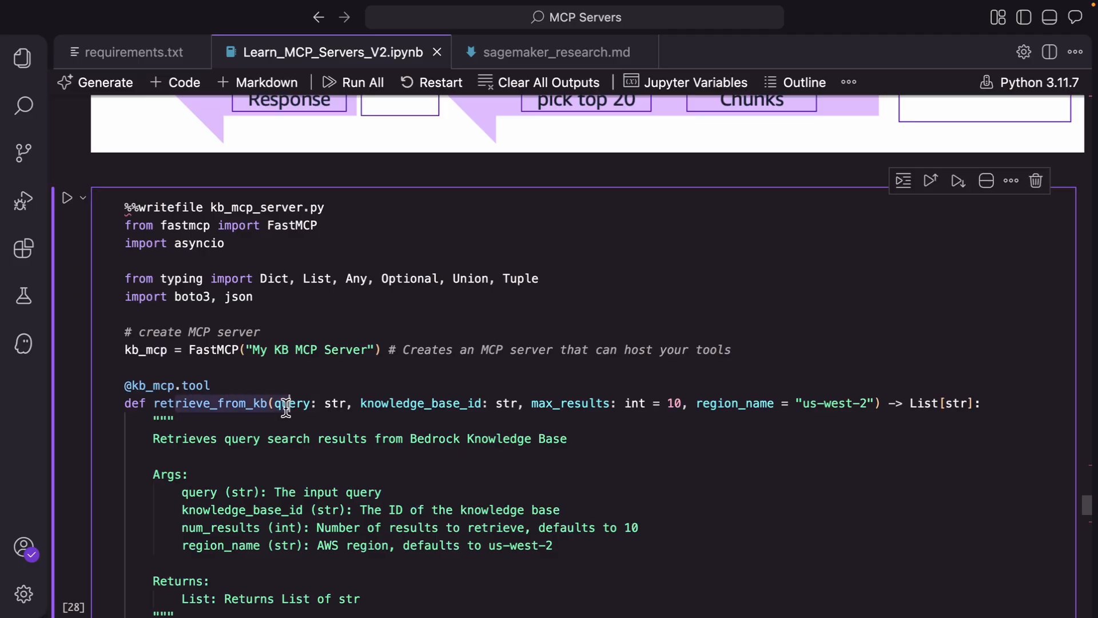
scroll("down", 3)
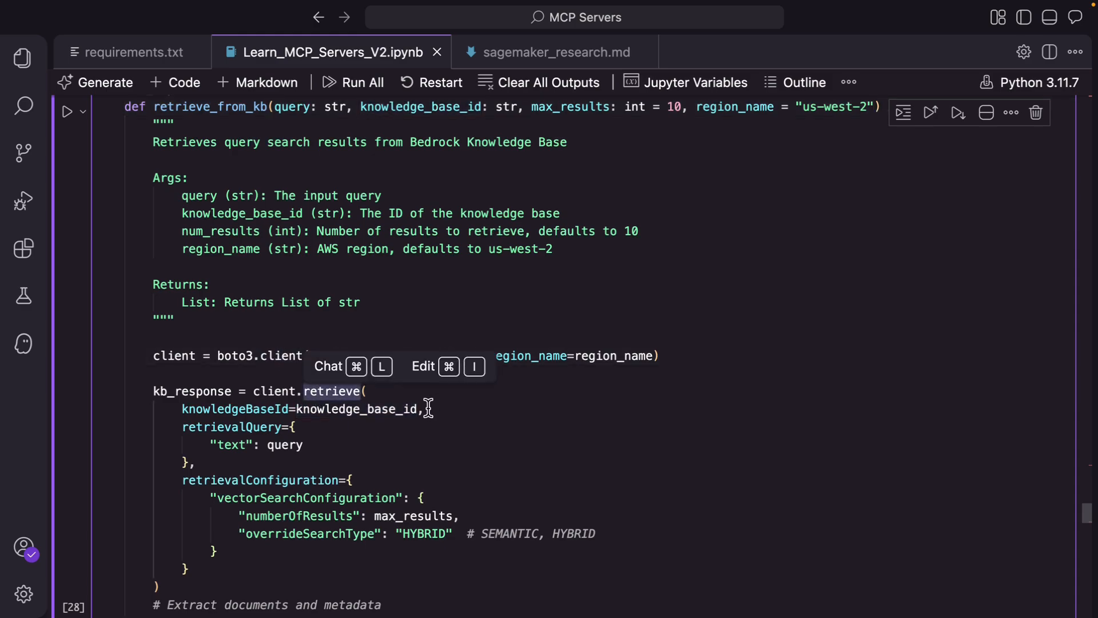
scroll("down", 3)
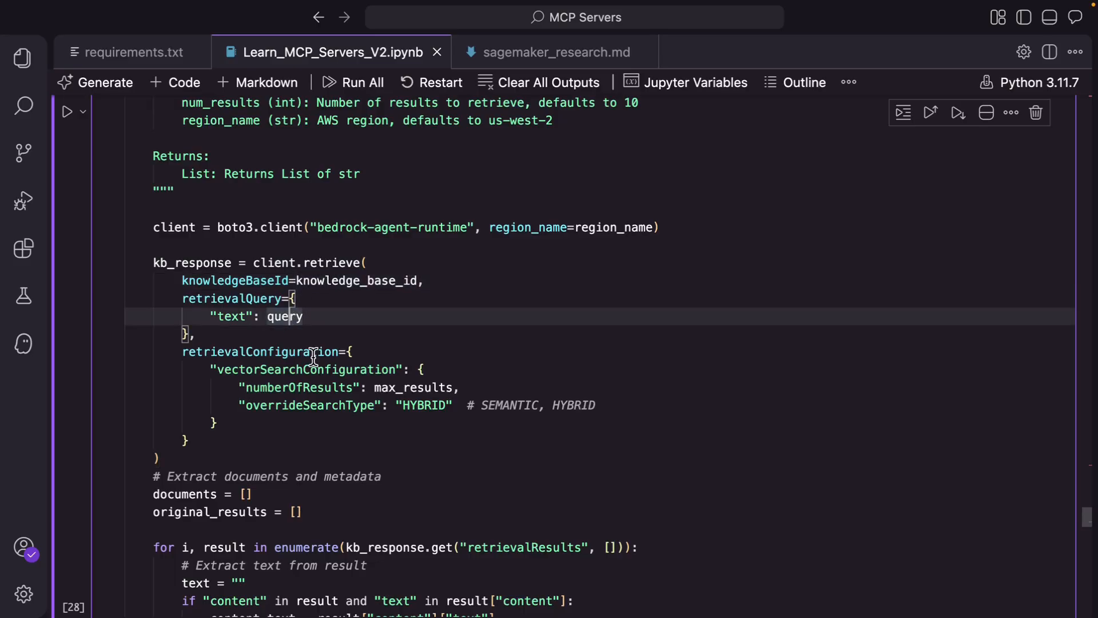
scroll("down", 3)
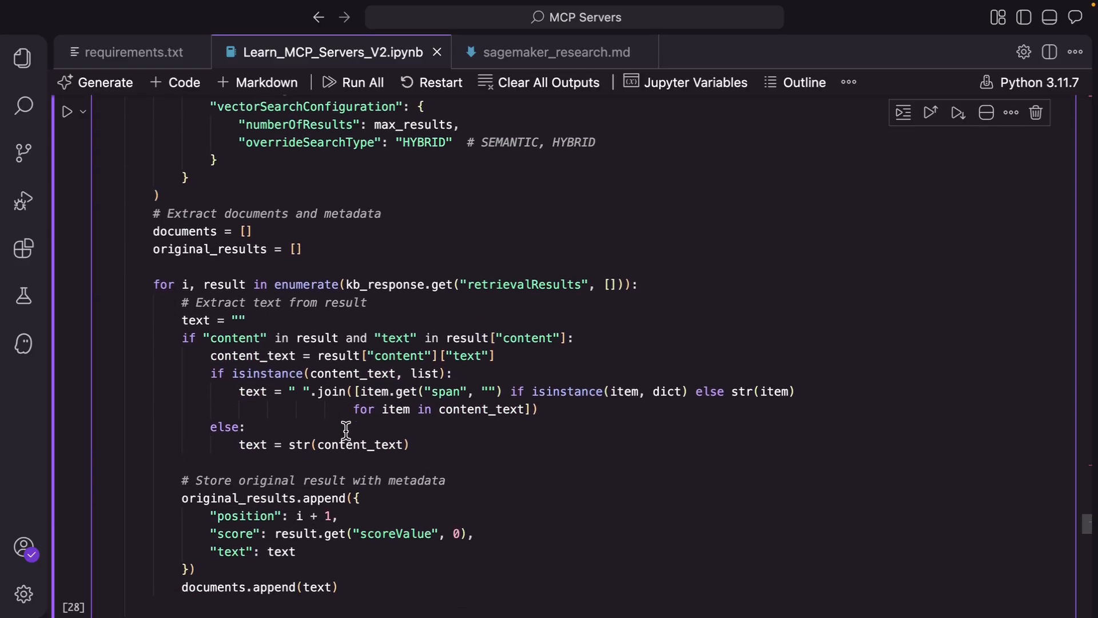
scroll("down", 3)
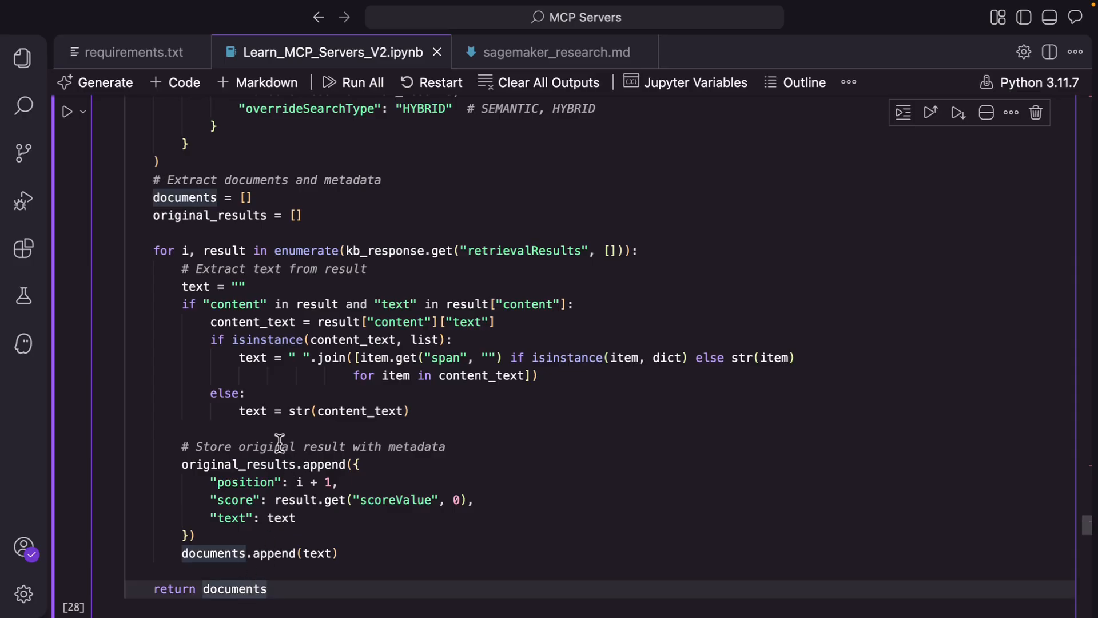
Review the rerank_results tool's parameters and Bedrock rerank call down to the 'Overwriting kb_mcp_server.py' output
scroll("up", 3)
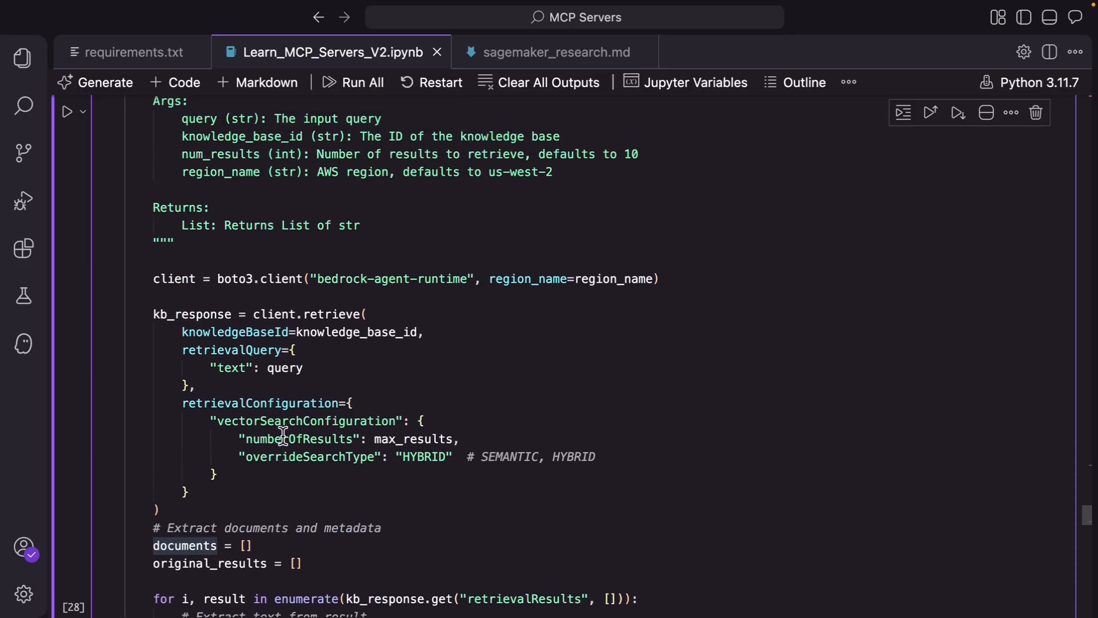
scroll("up", 3)
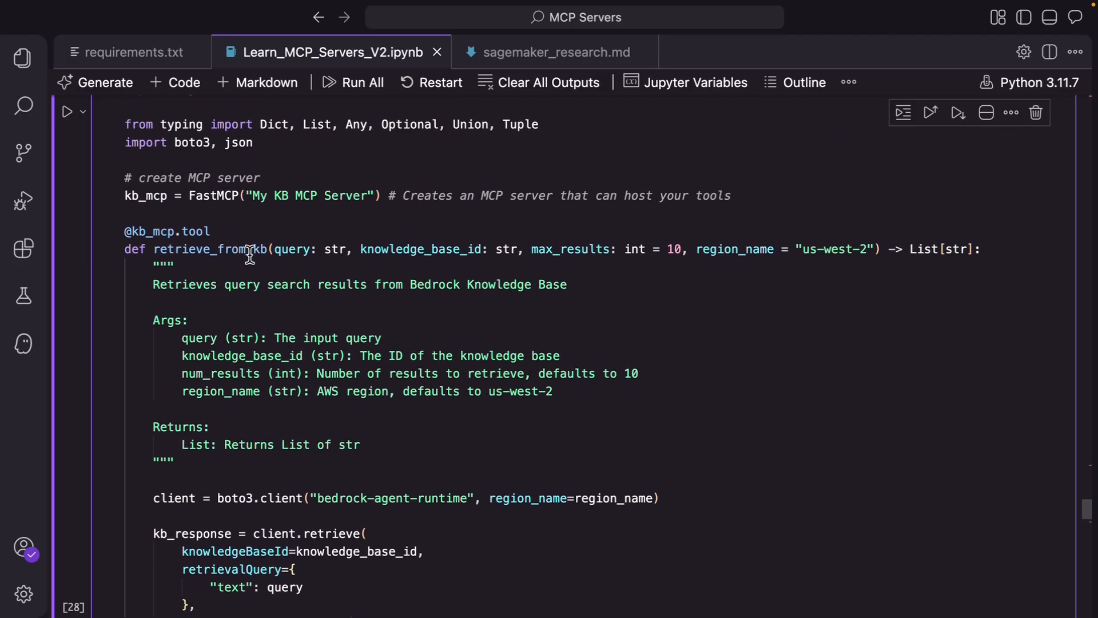
scroll("down", 3)
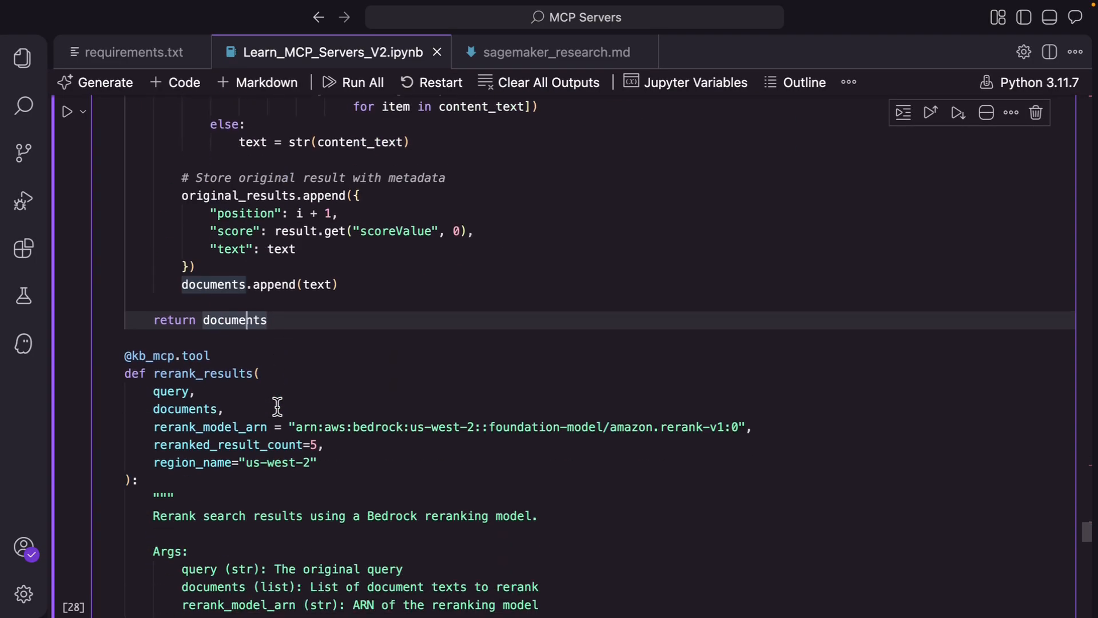
scroll("down", 3)
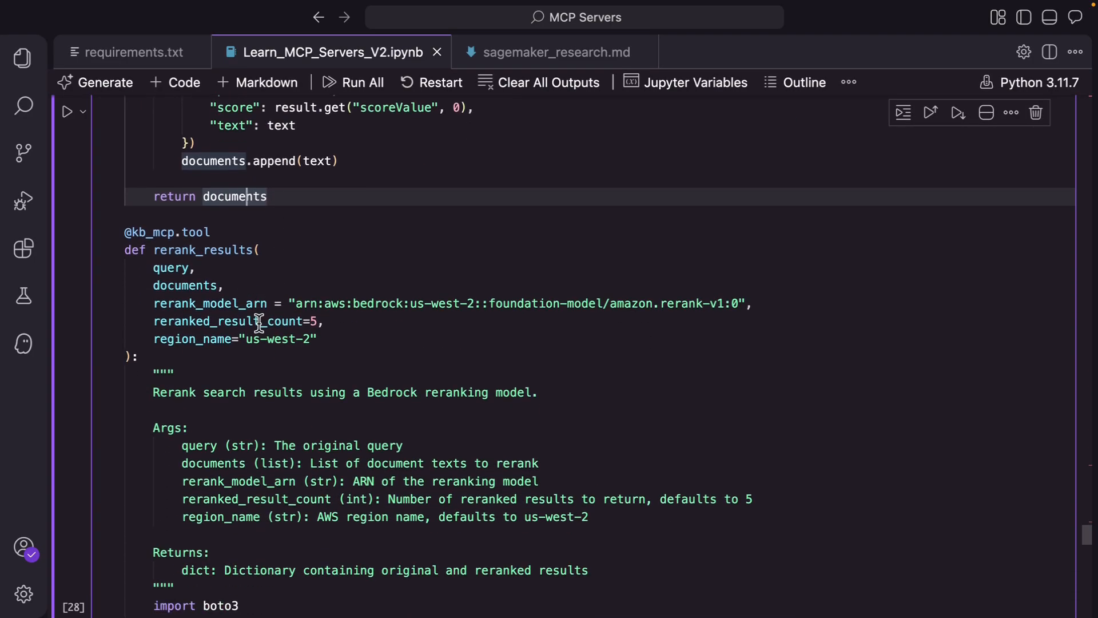
mouse_move(196, 289)
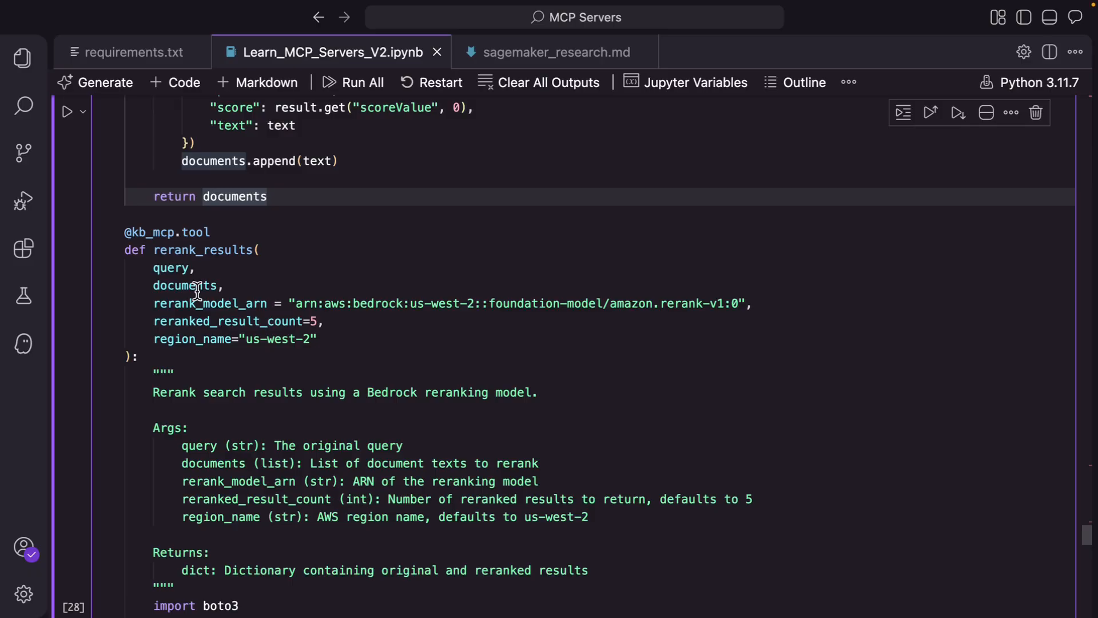
left_click(195, 143)
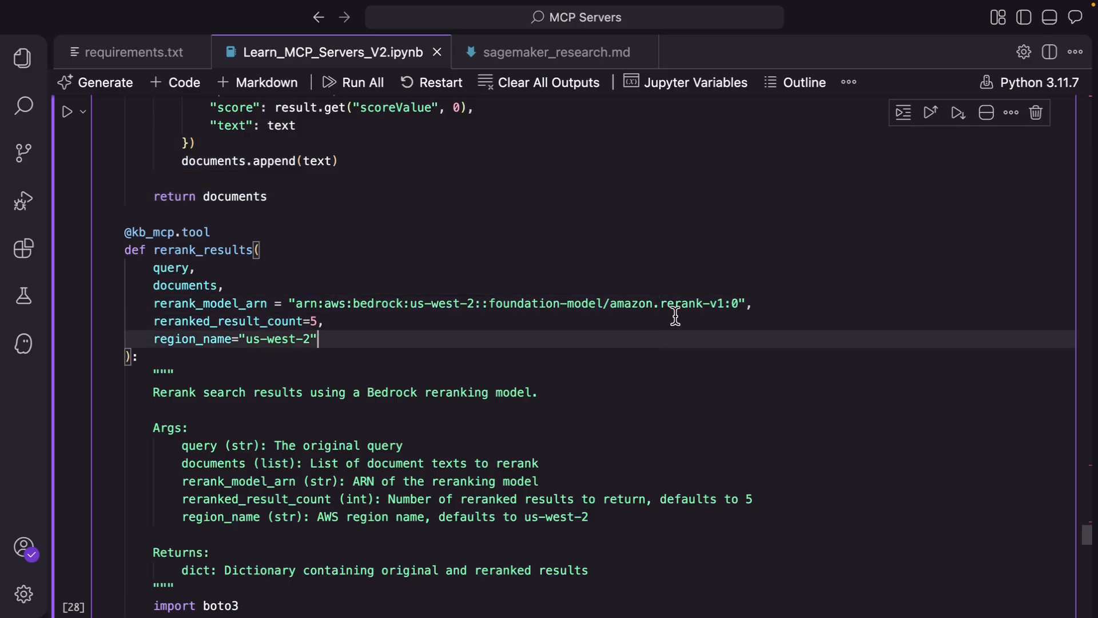
mouse_move(234, 323)
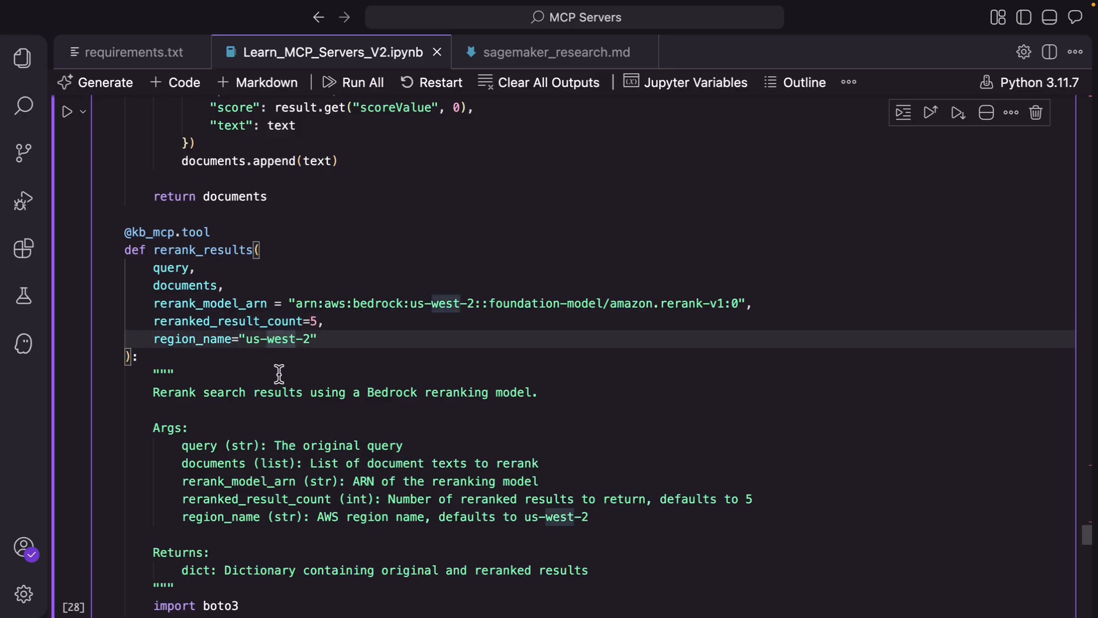
scroll("down", 3)
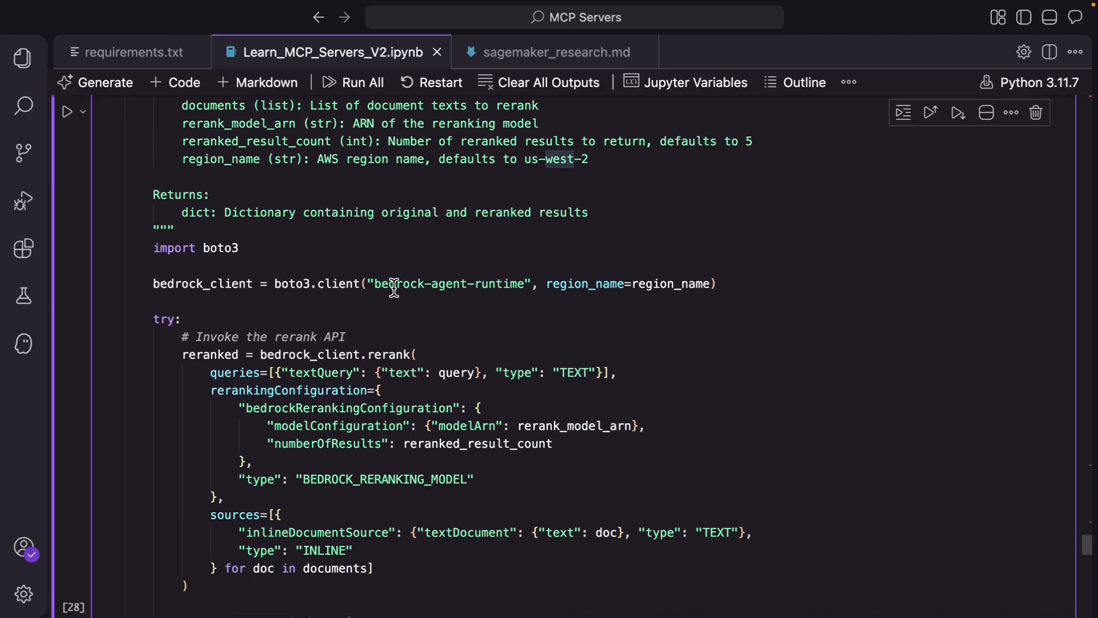
mouse_move(415, 283)
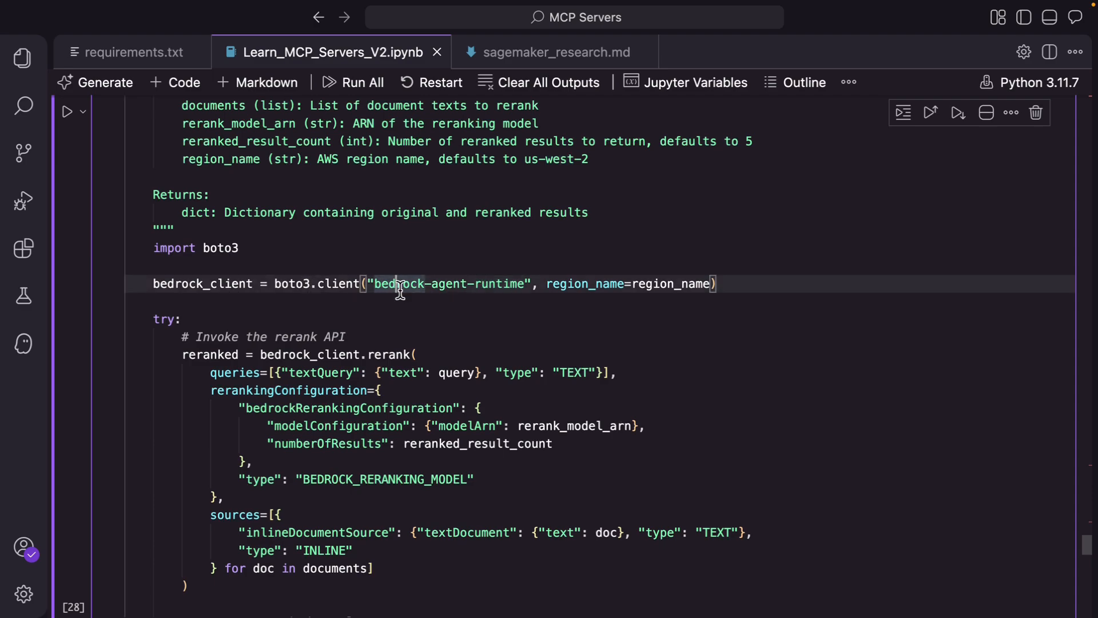
scroll("down", 3)
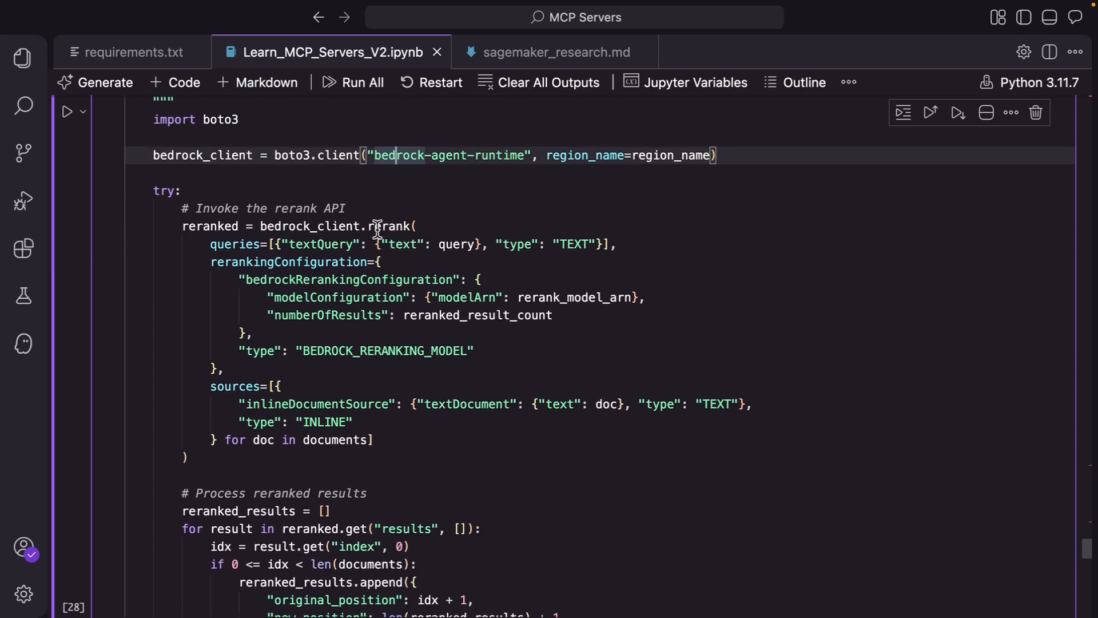
scroll("down", 3)
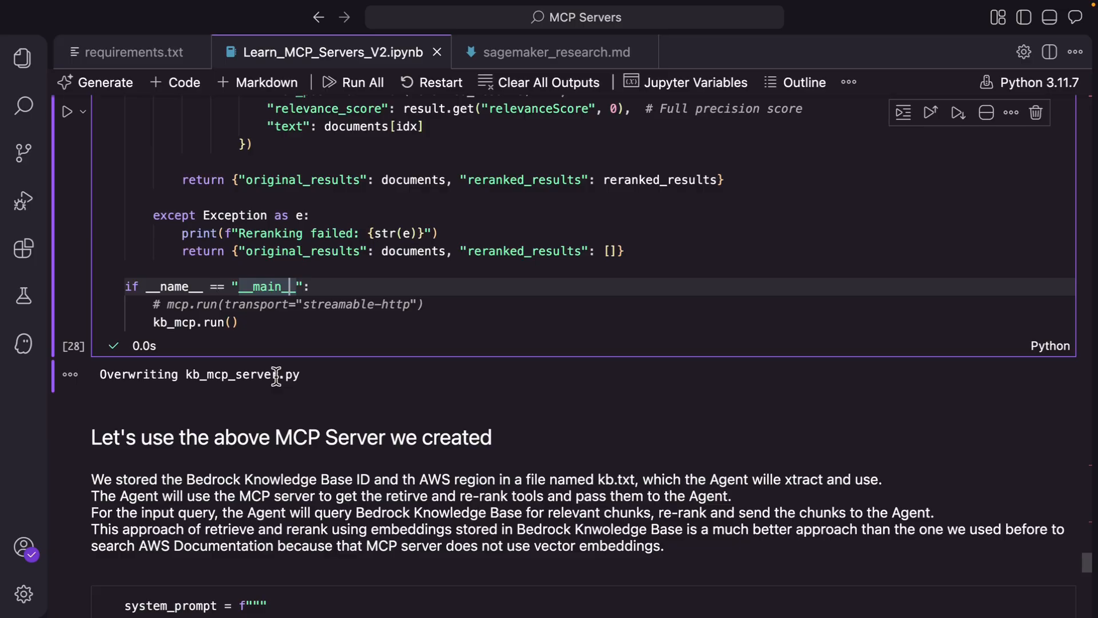
mouse_move(317, 386)
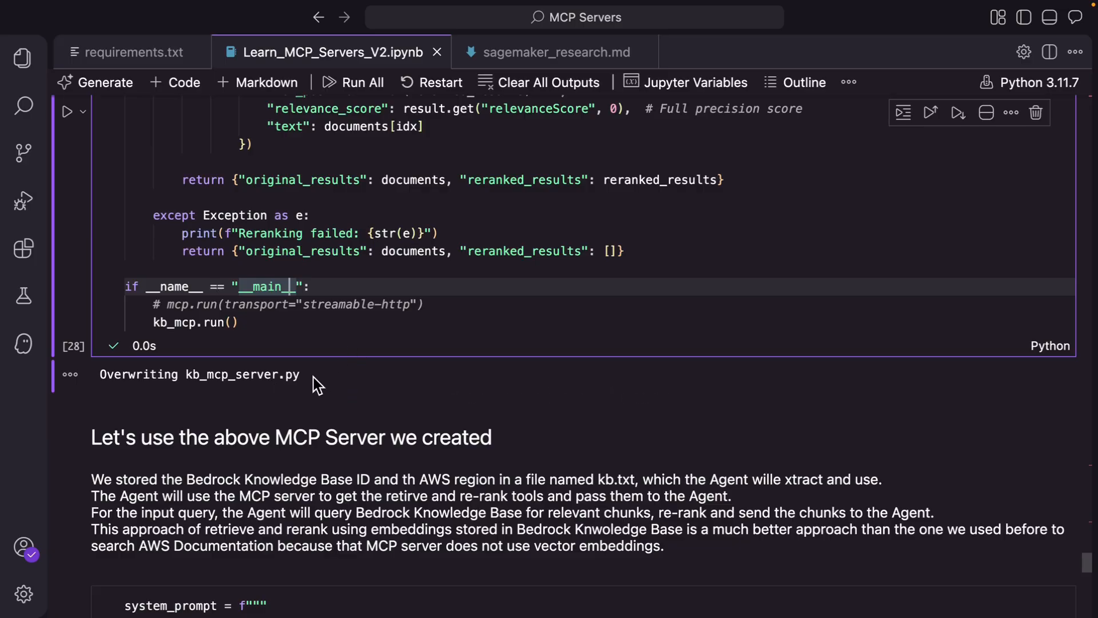
scroll("down", 3)
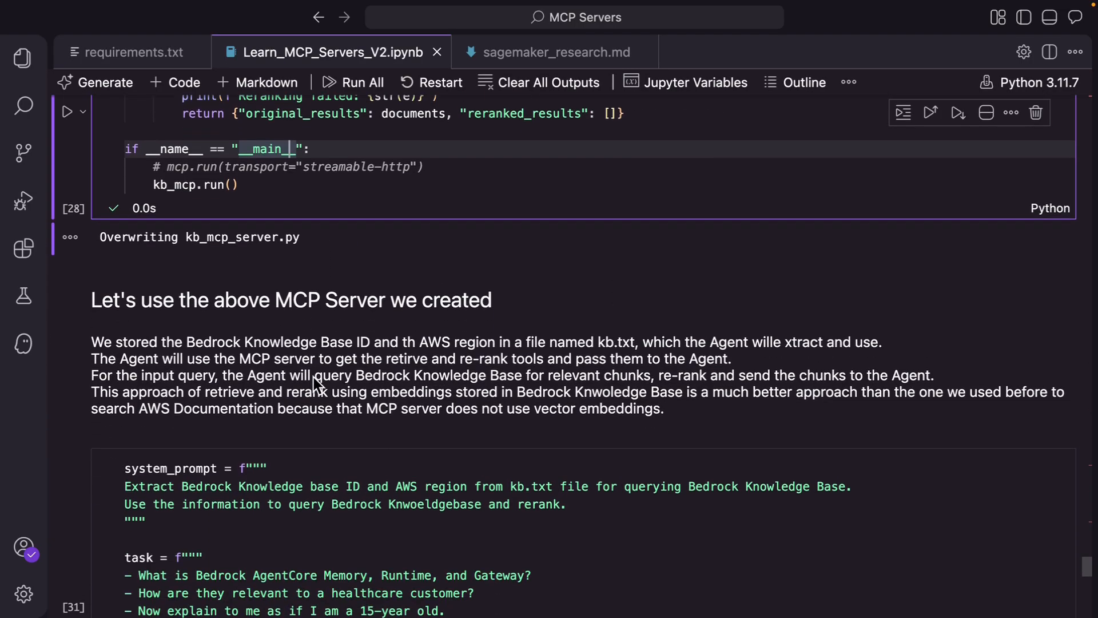
scroll("down", 3)
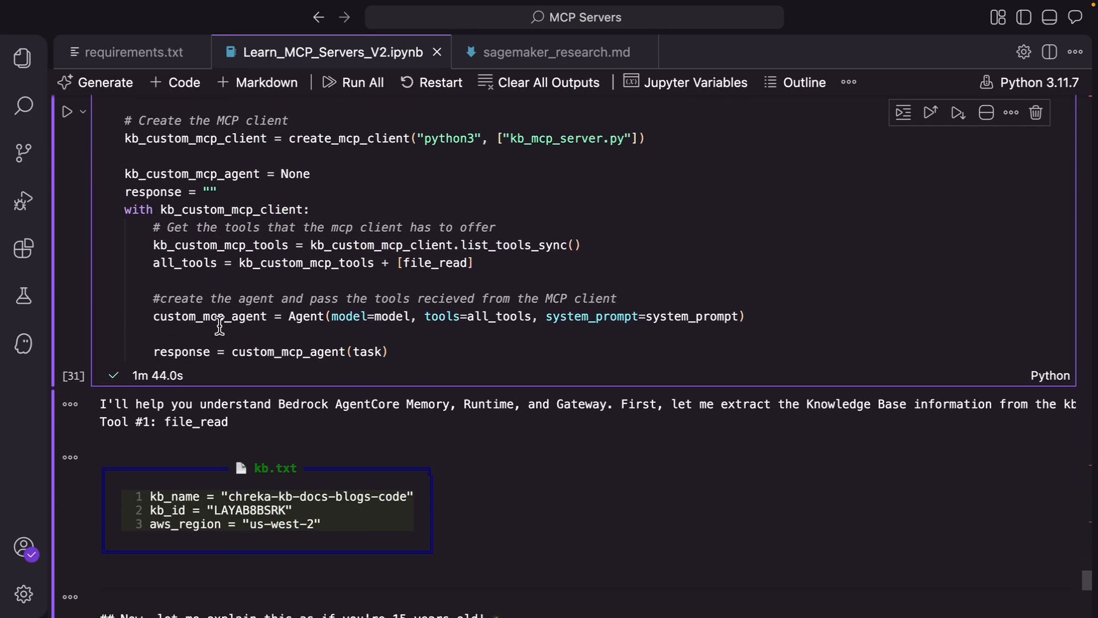
scroll("up", 3)
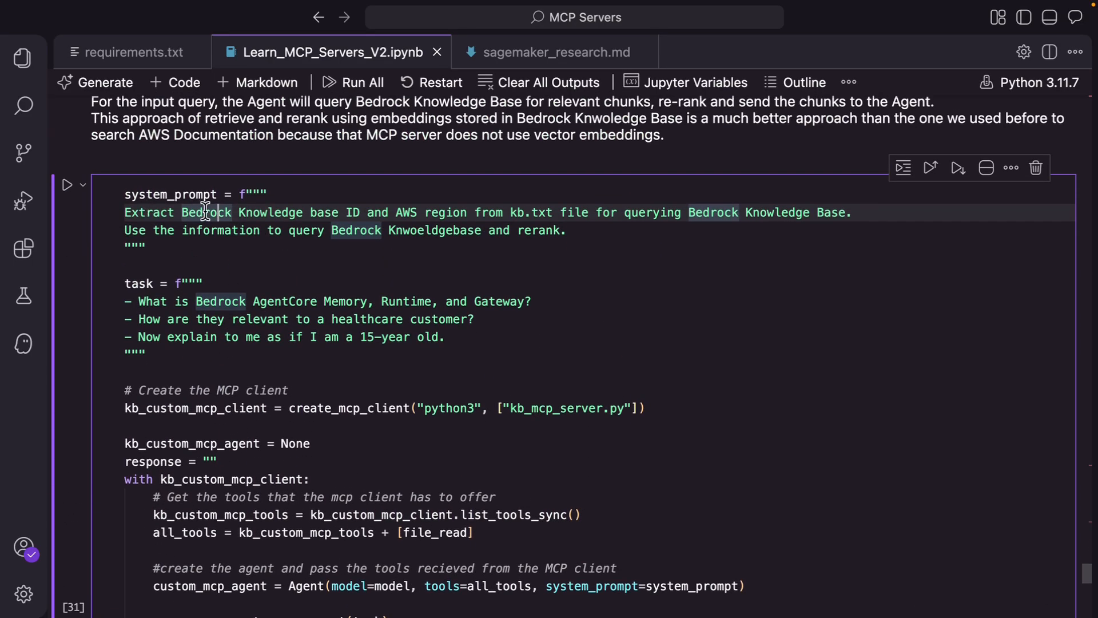
mouse_move(313, 213)
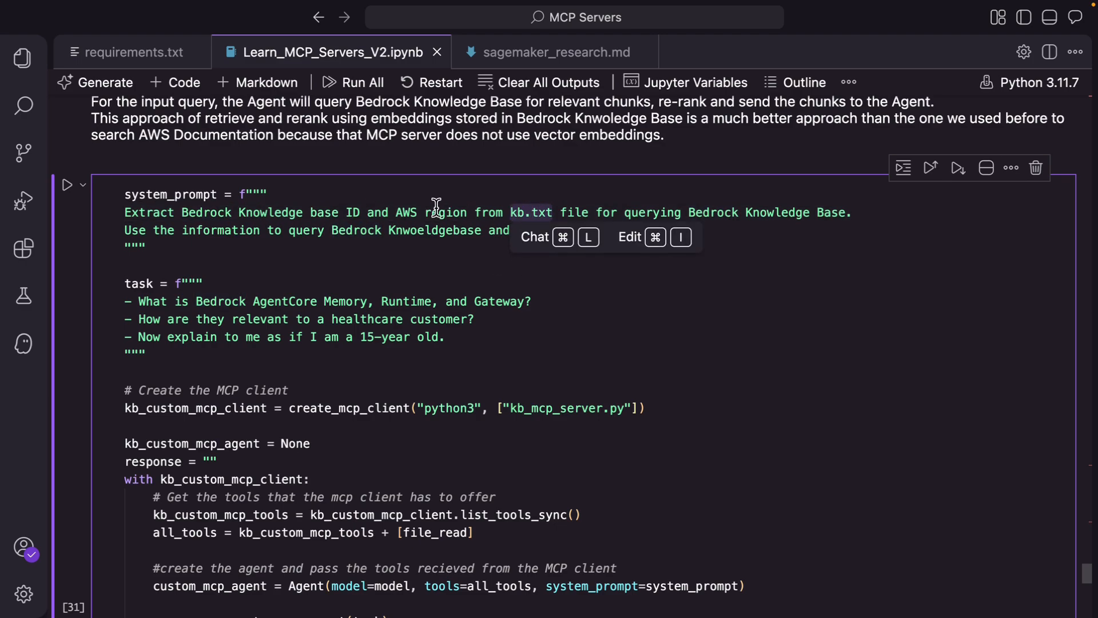
mouse_move(254, 351)
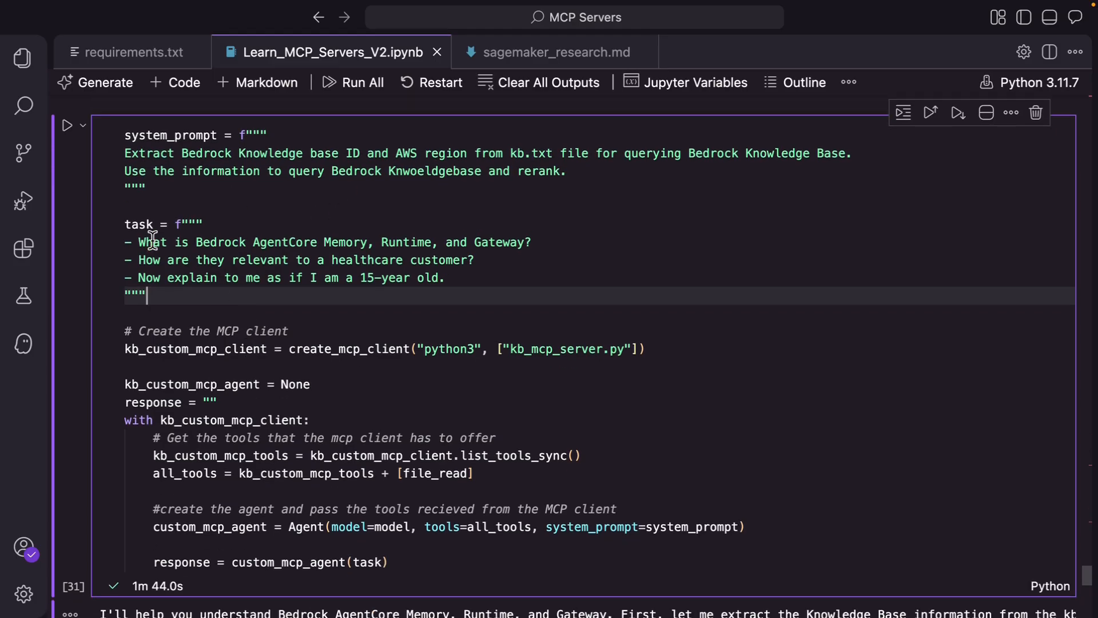
mouse_move(472, 247)
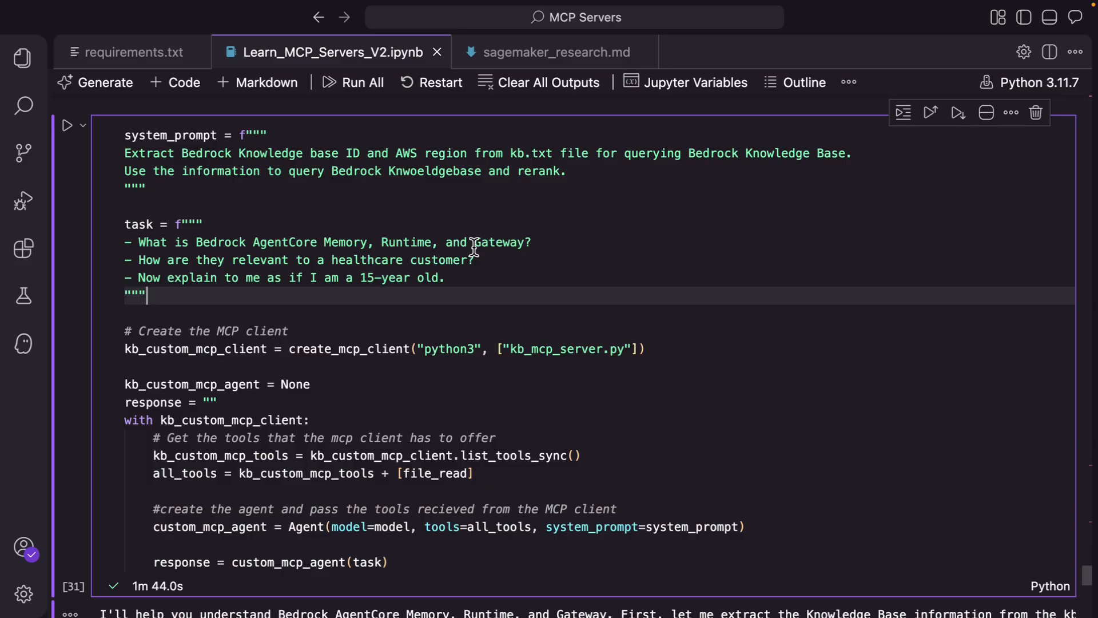
mouse_move(430, 260)
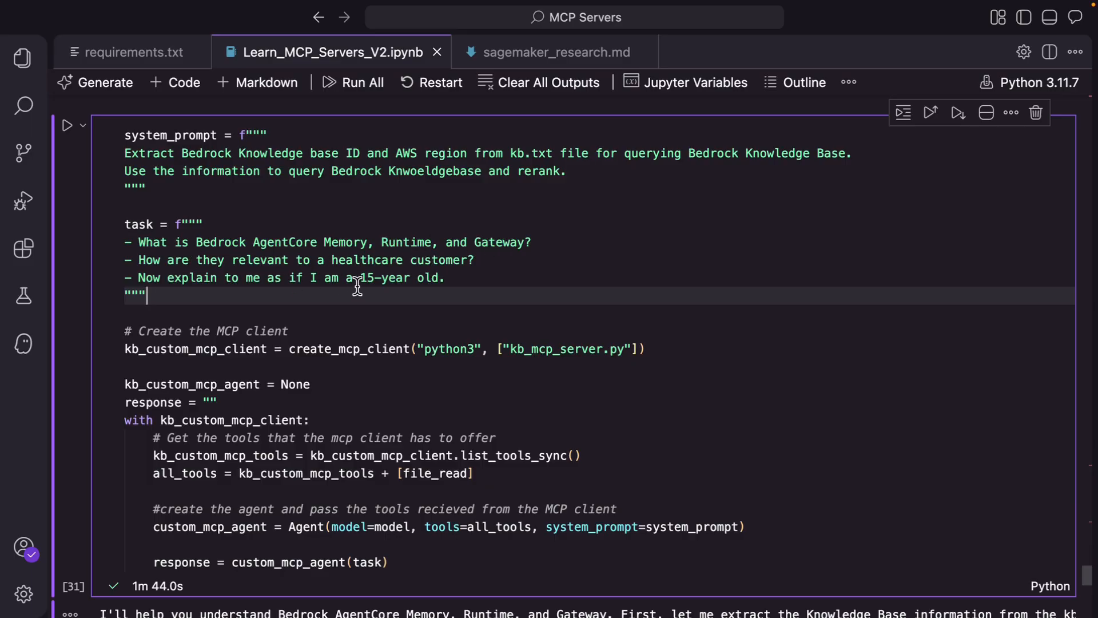
scroll("down", 3)
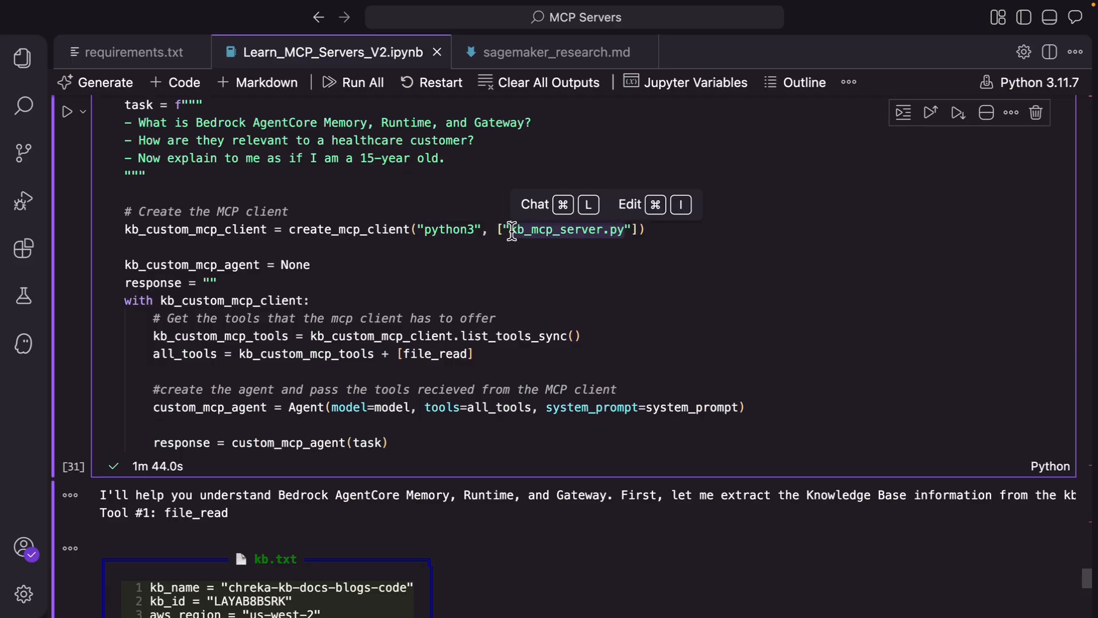
left_click(251, 229)
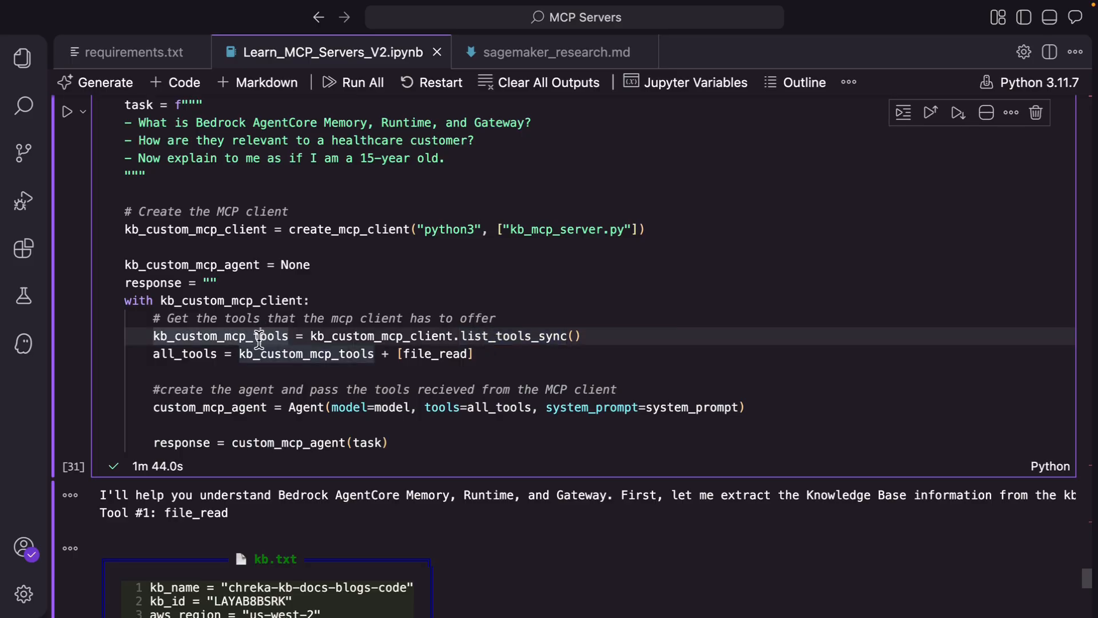
double_click(435, 353)
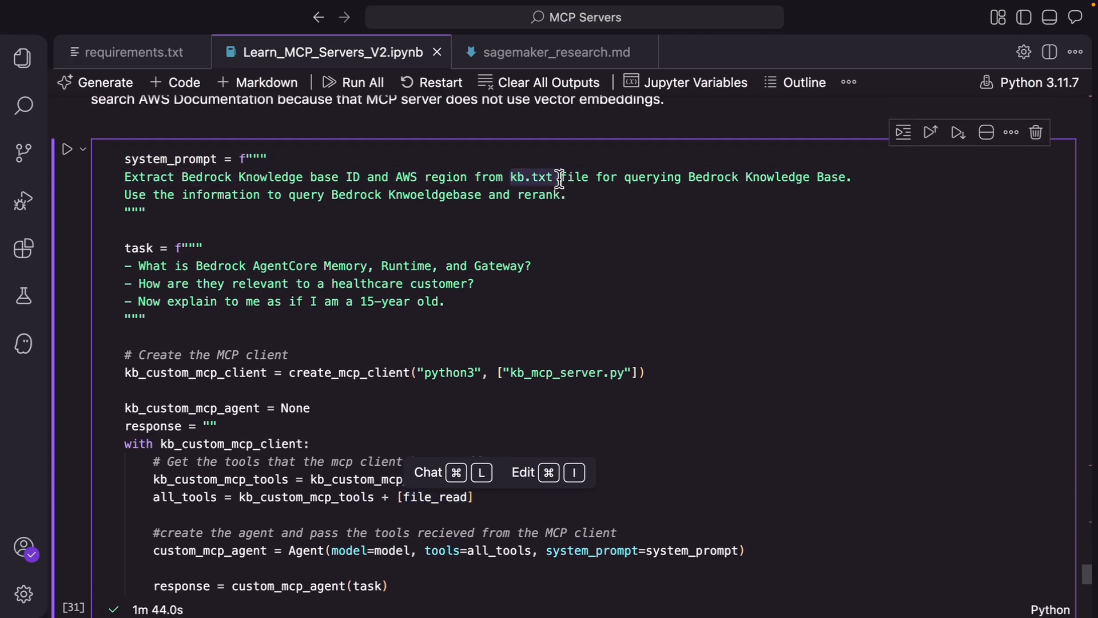
scroll("down", 3)
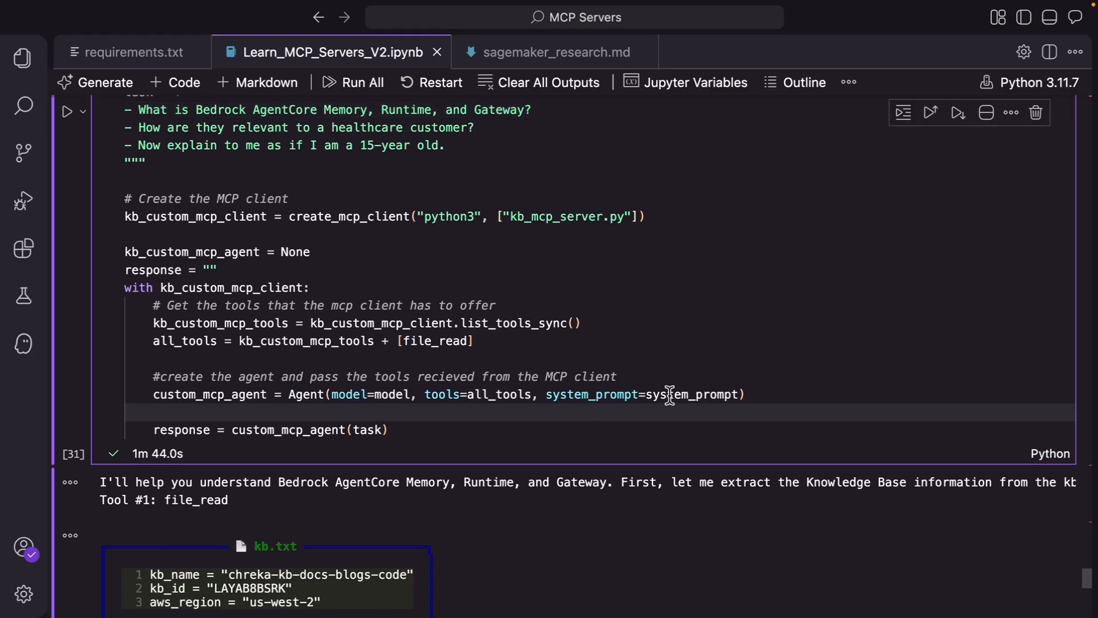
scroll("down", 3)
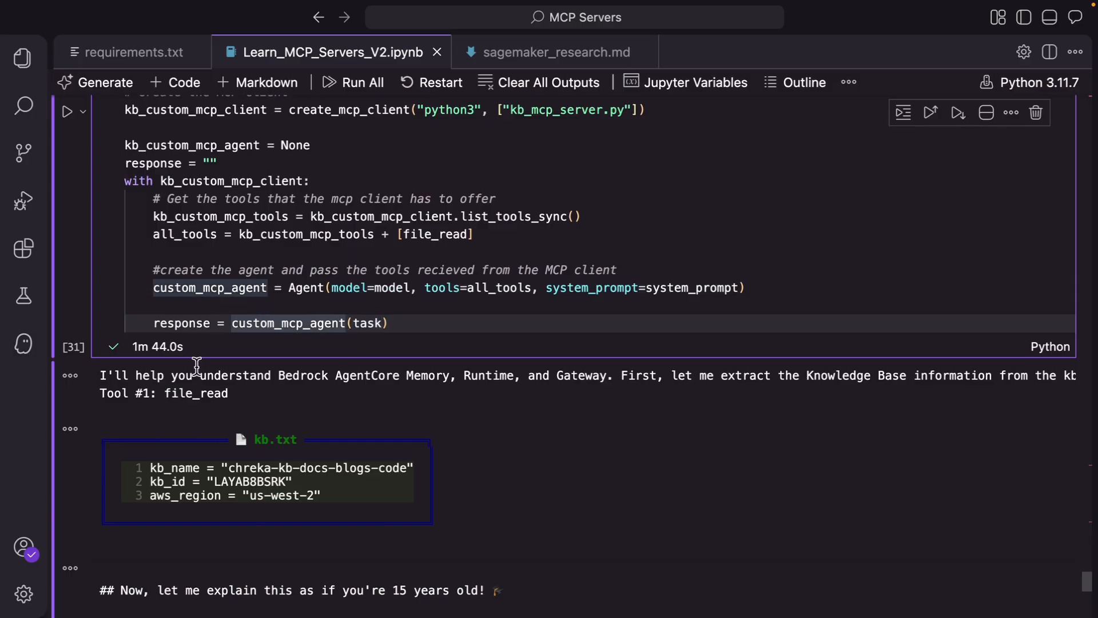
scroll("down", 3)
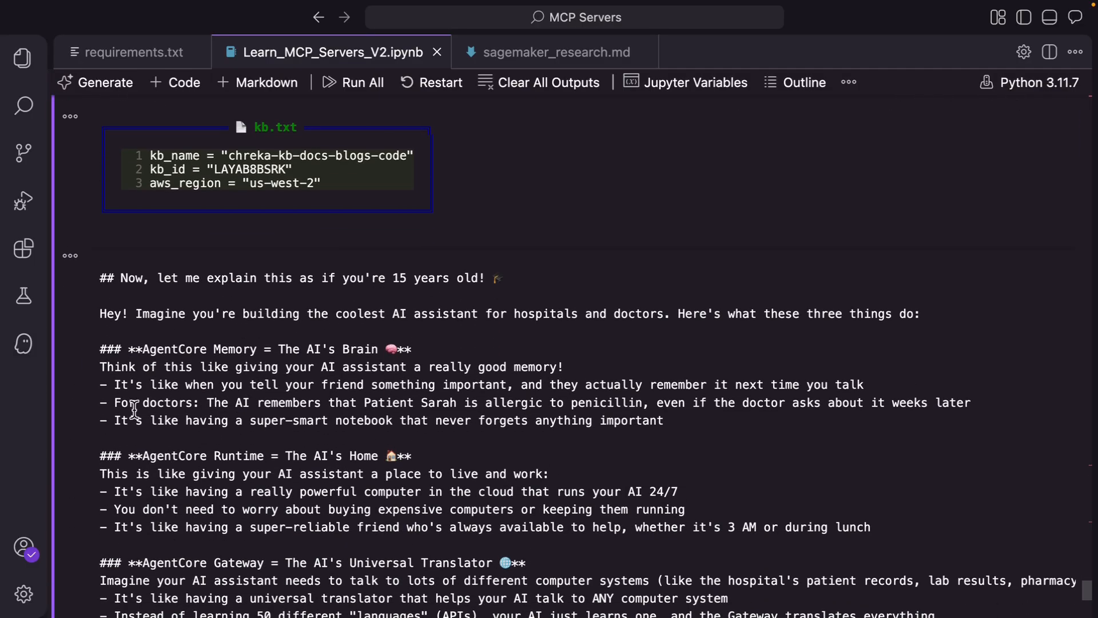
scroll("down", 3)
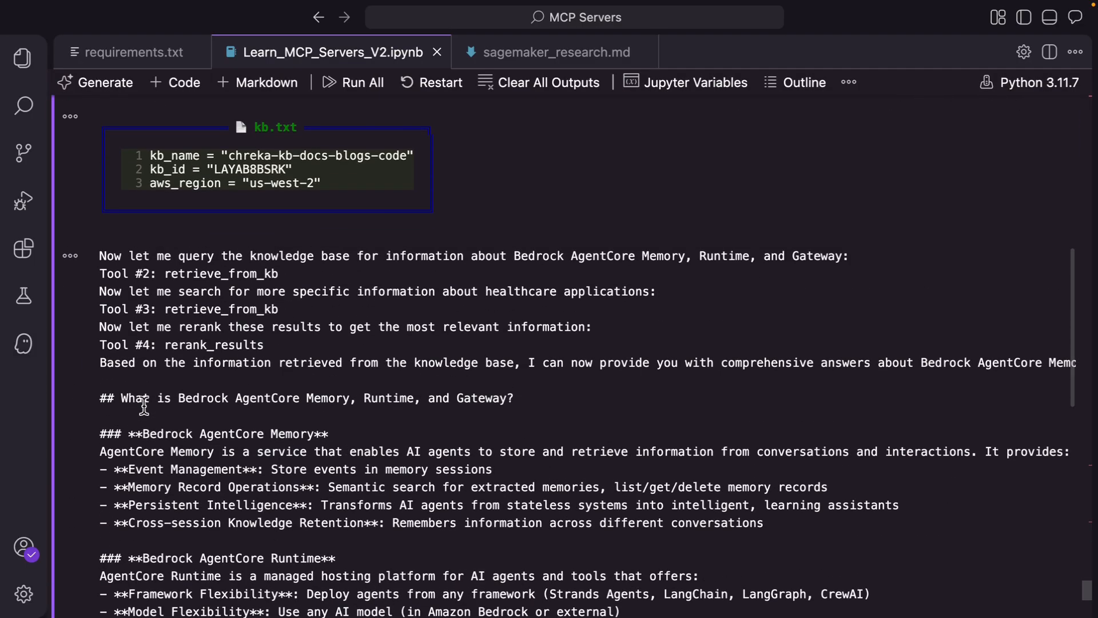
mouse_move(208, 429)
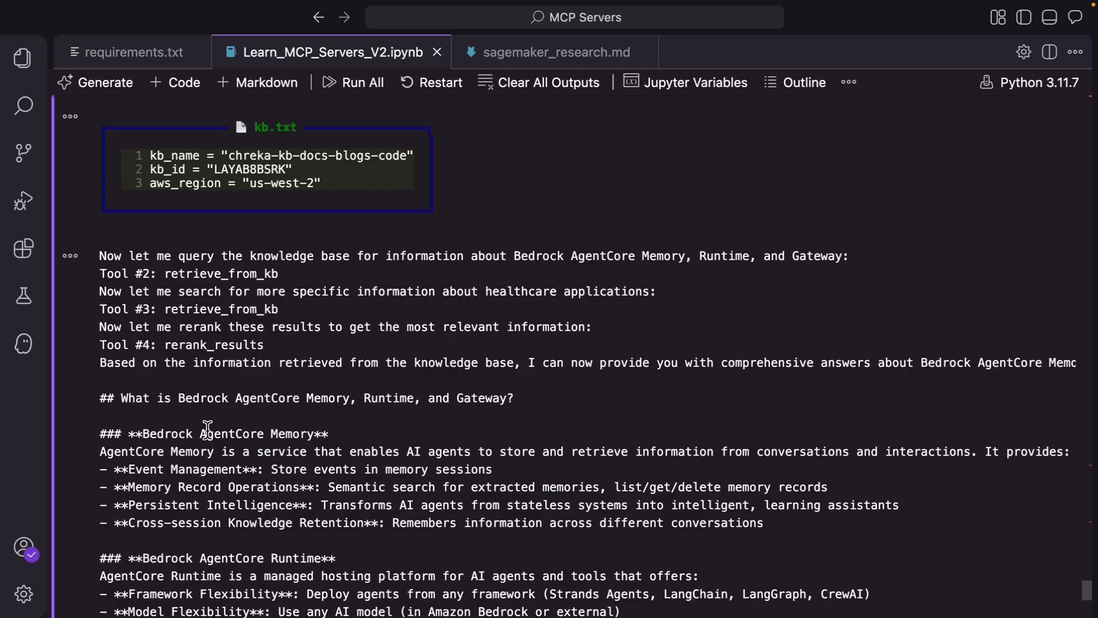
scroll("down", 3)
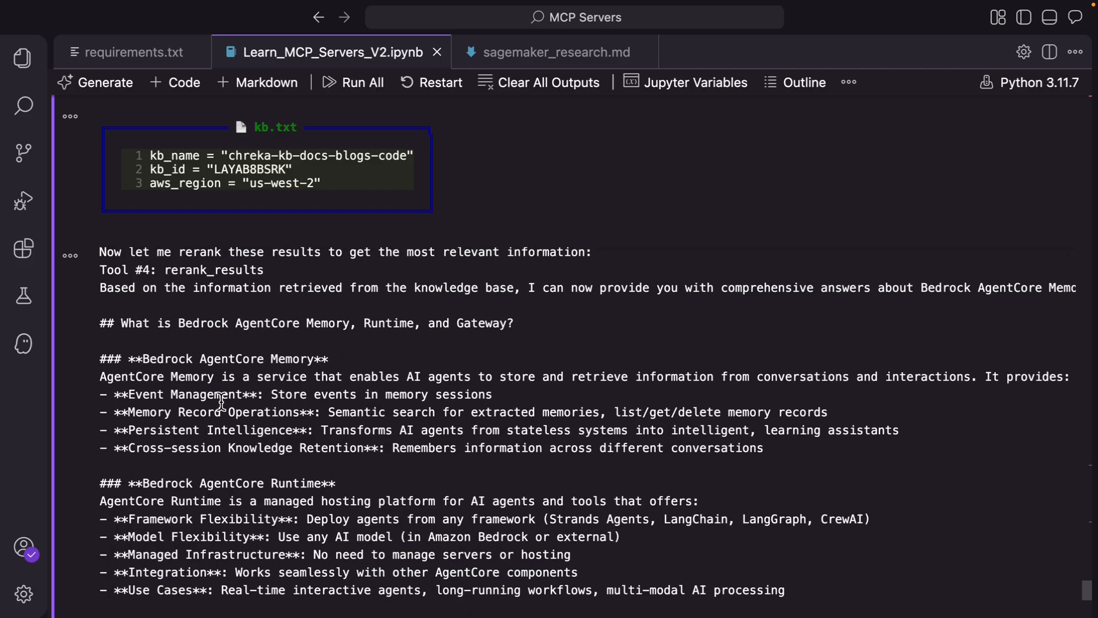
scroll("down", 3)
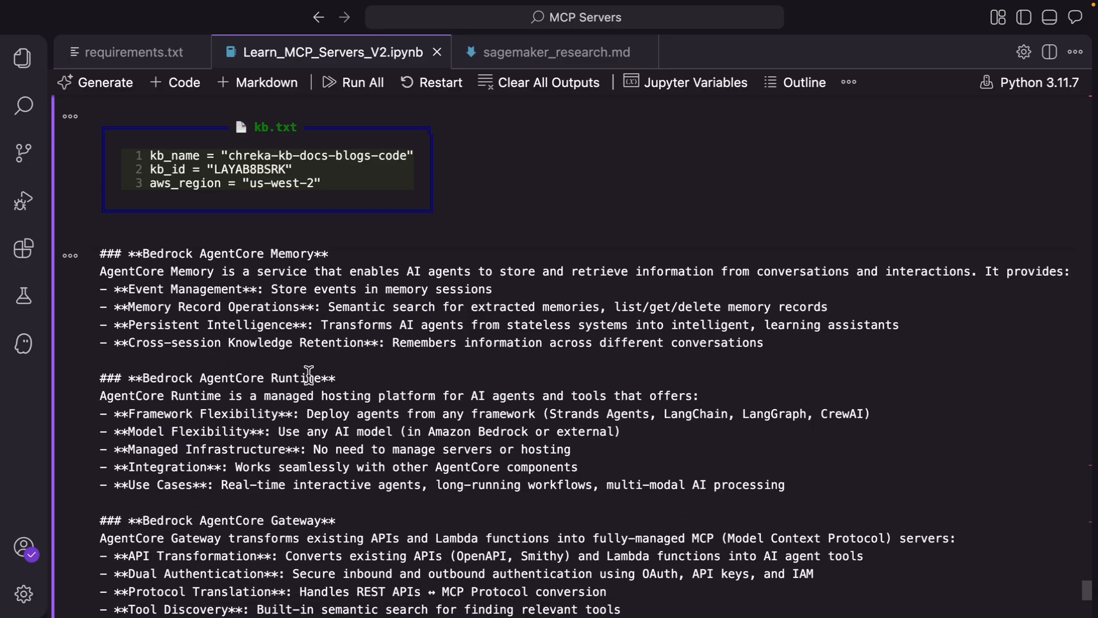
scroll("down", 3)
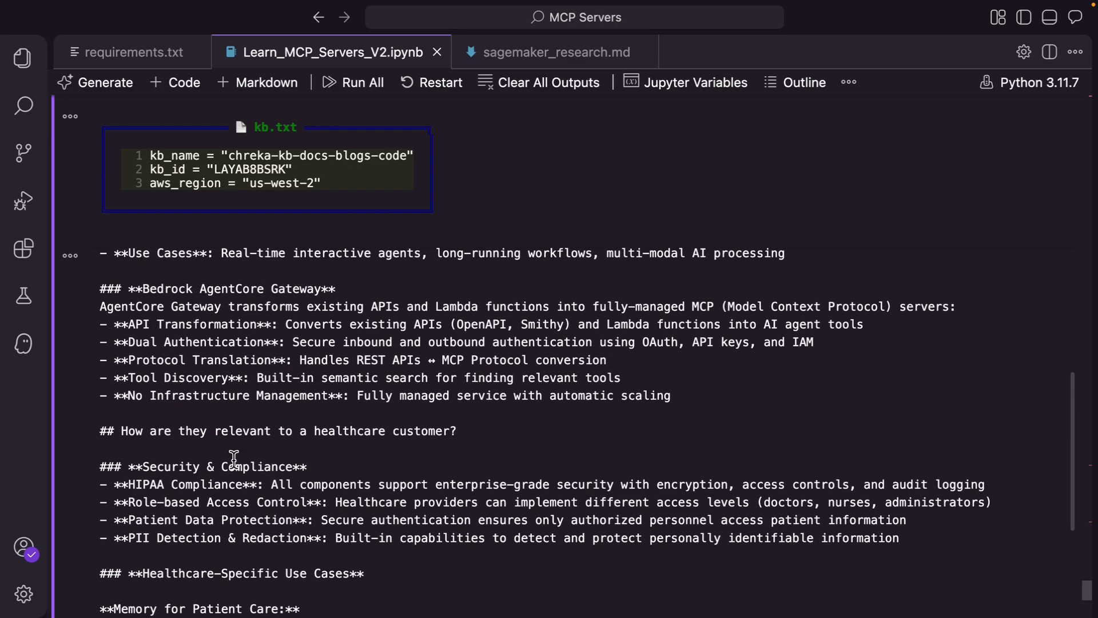
scroll("down", 3)
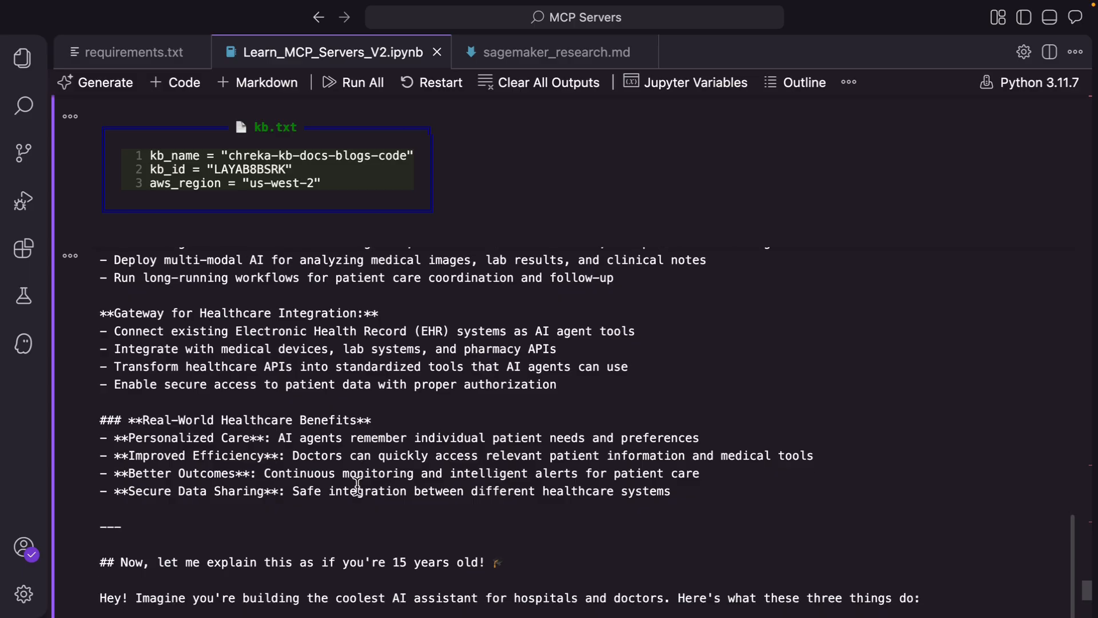
scroll("down", 3)
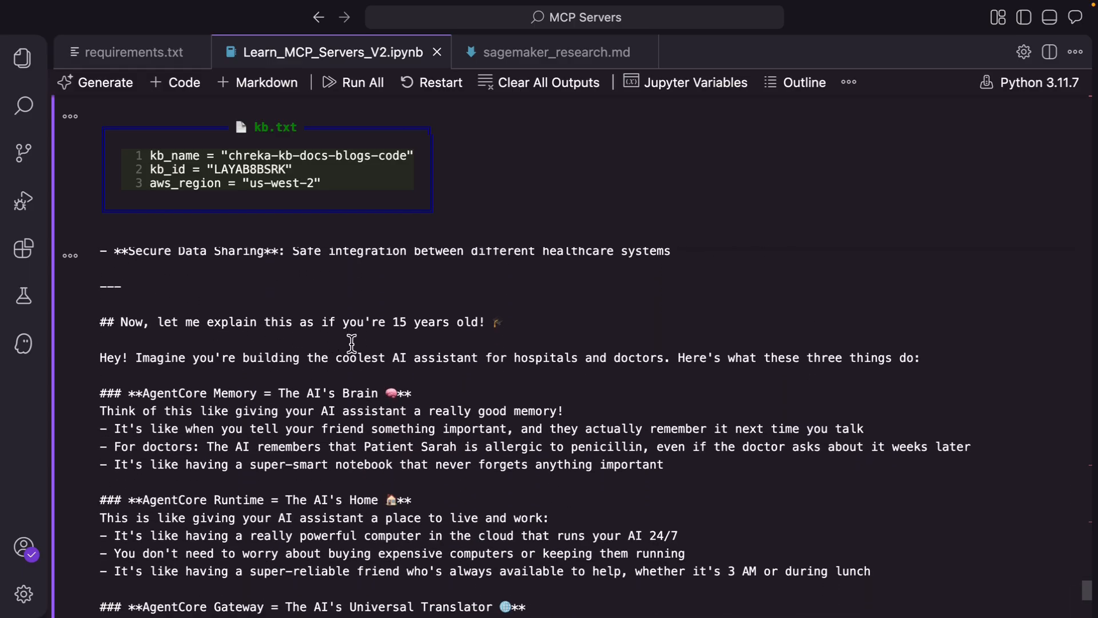
mouse_move(208, 446)
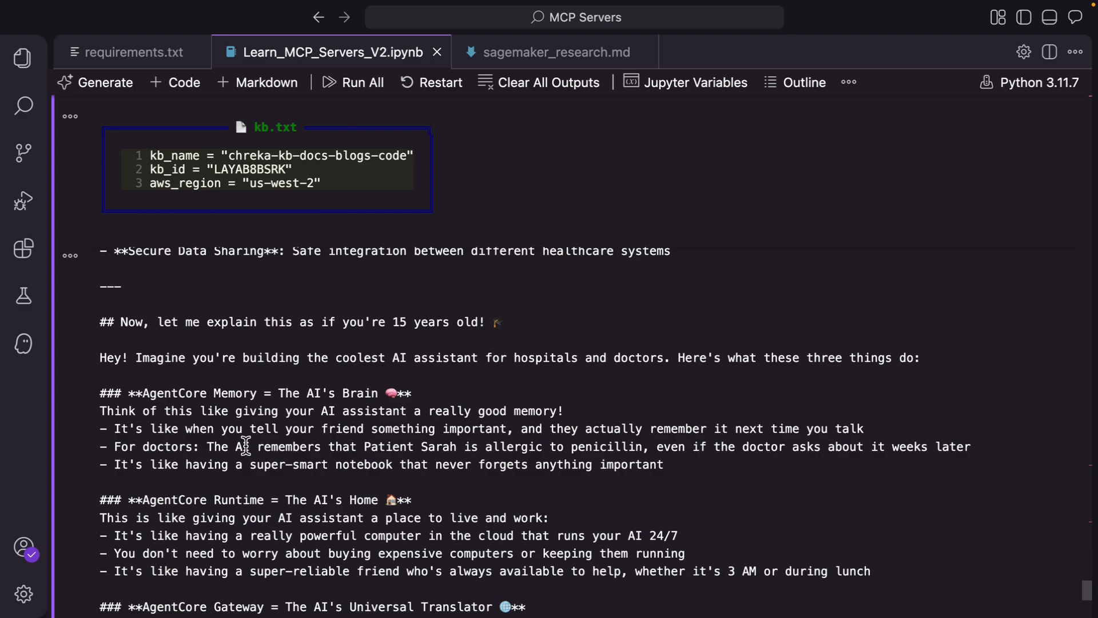
scroll("down", 3)
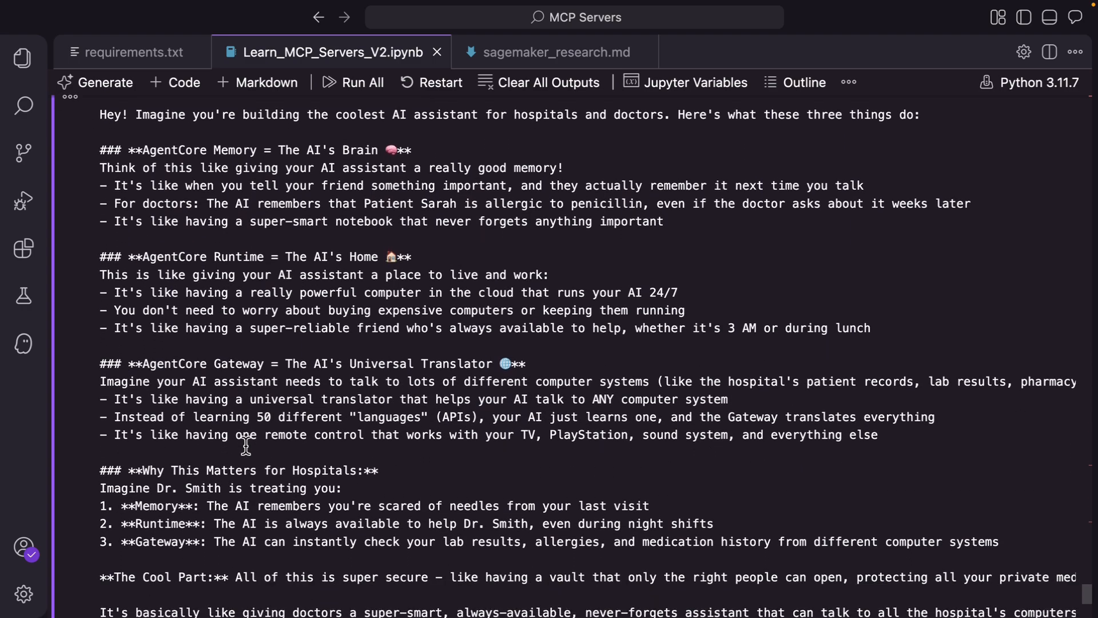
scroll("down", 3)
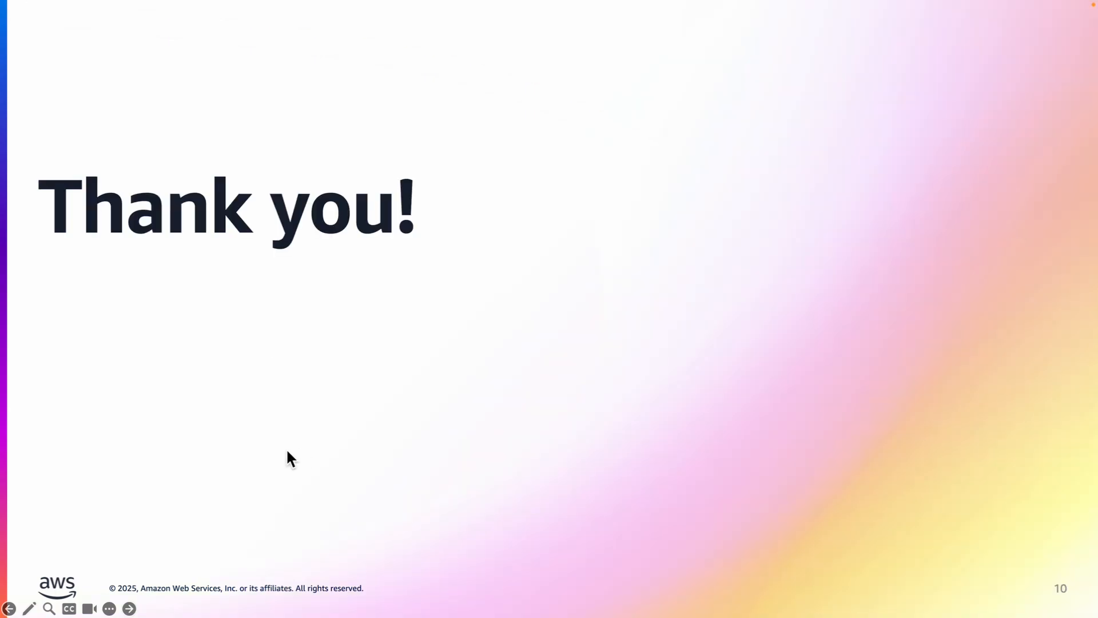
mouse_move(293, 447)
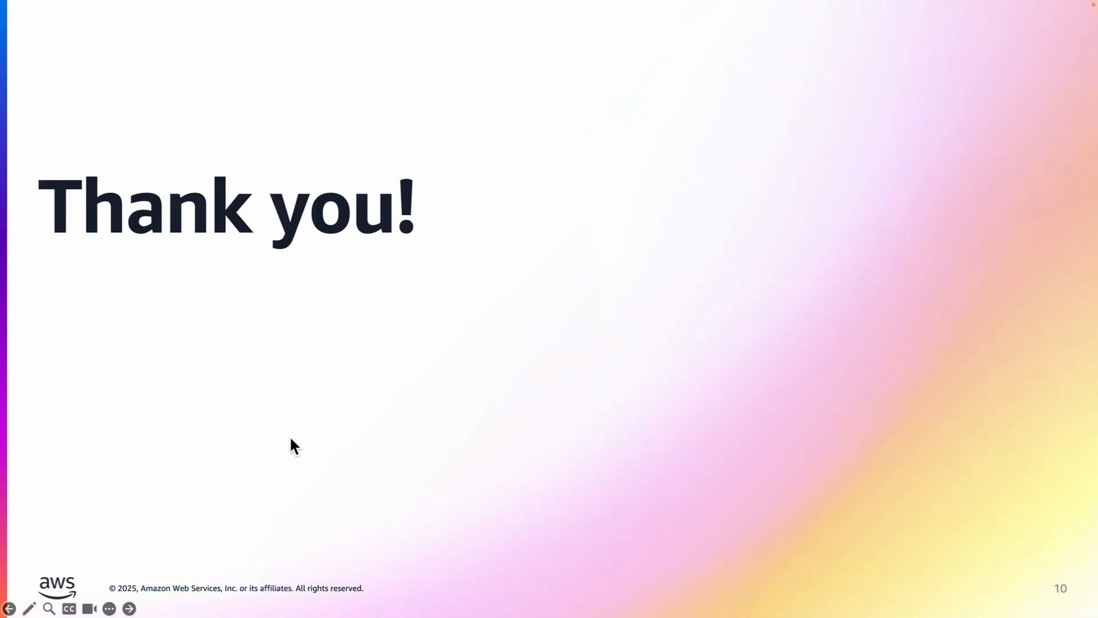